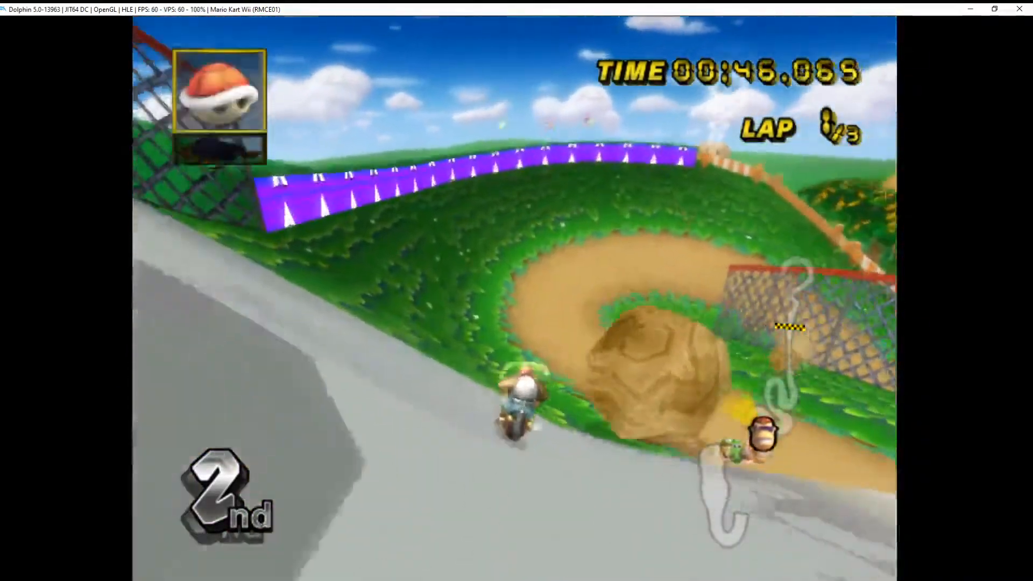
Open Dolphin-x64 from Quick access and look over its Dolphin Games and Save Files subfolders
click(158, 39)
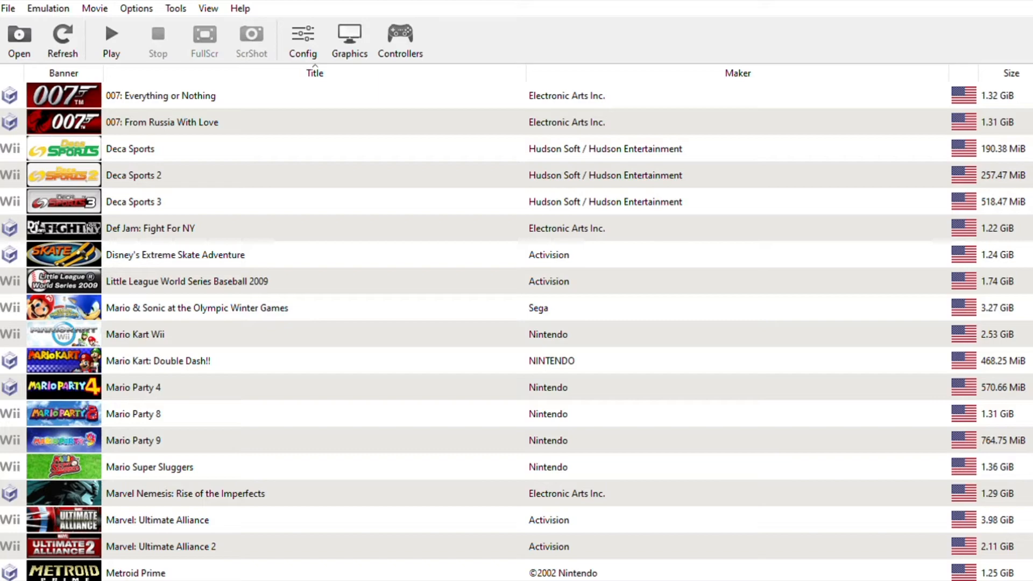
scroll(down, 3)
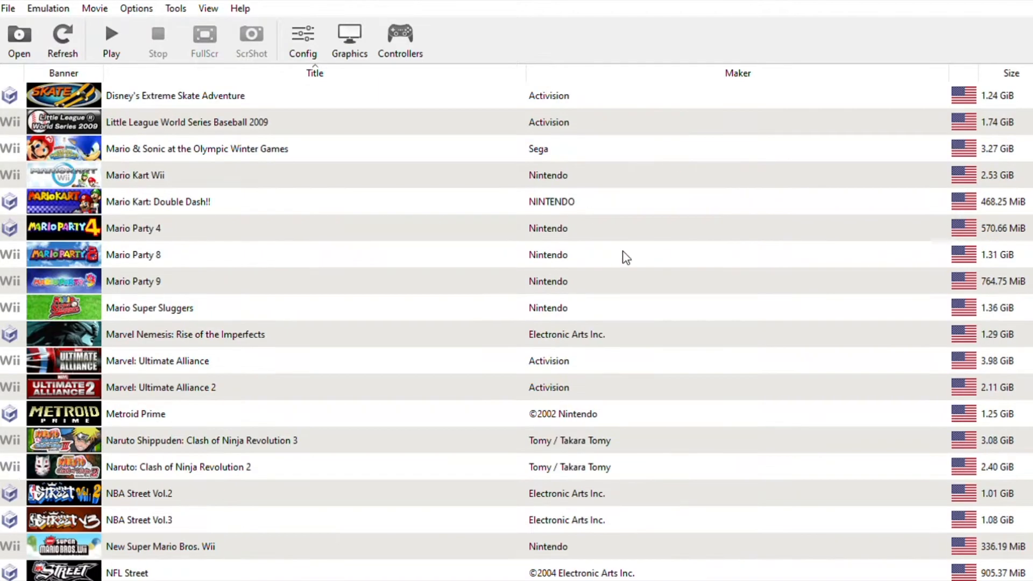
scroll(down, 3)
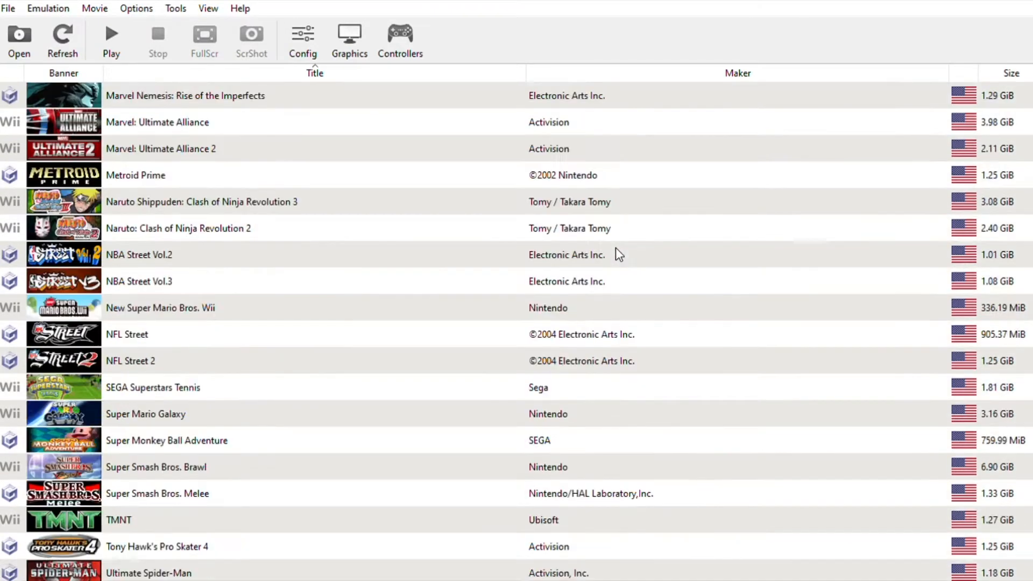
scroll(up, 3)
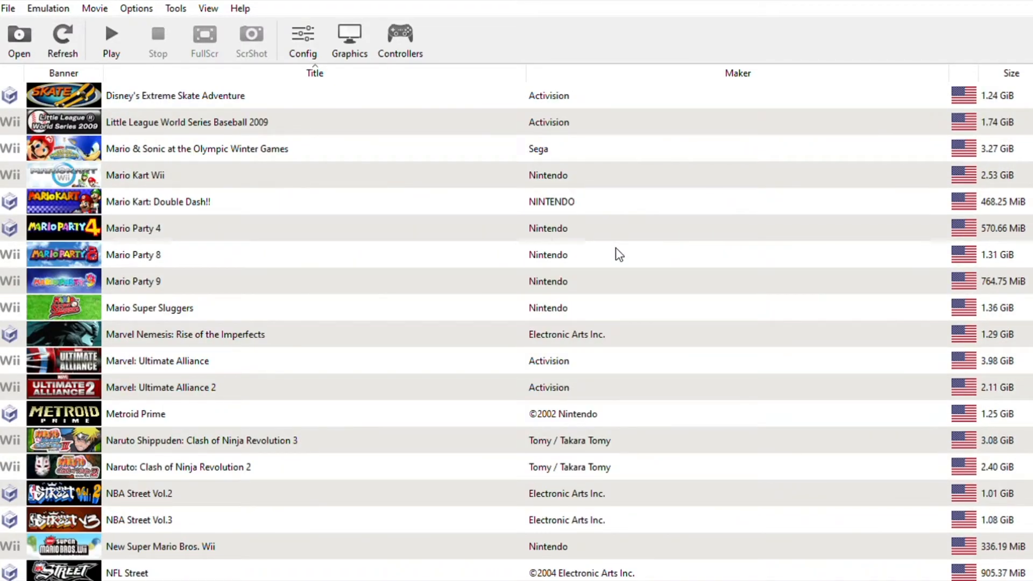
mouse_move(624, 248)
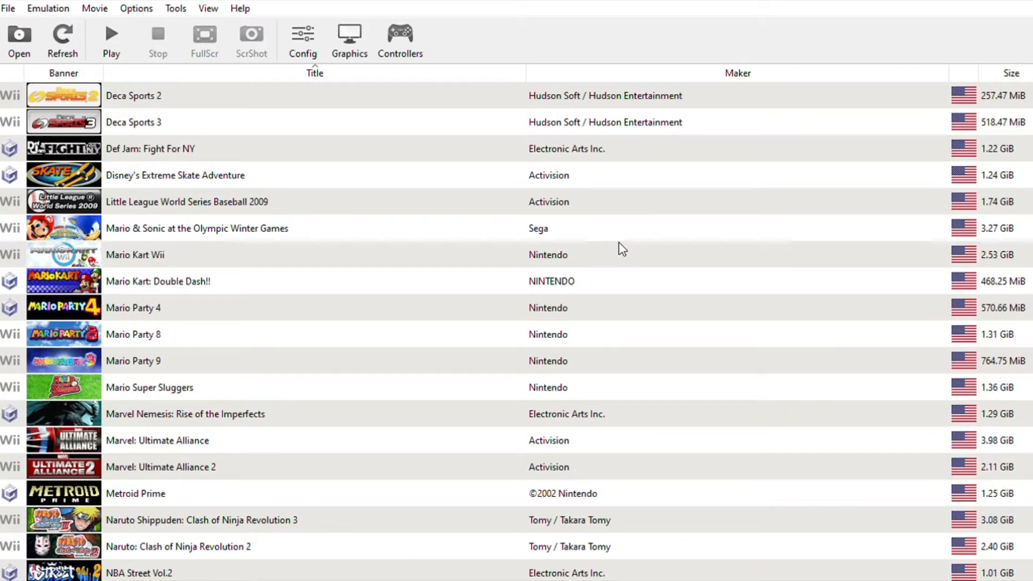
scroll(down, 3)
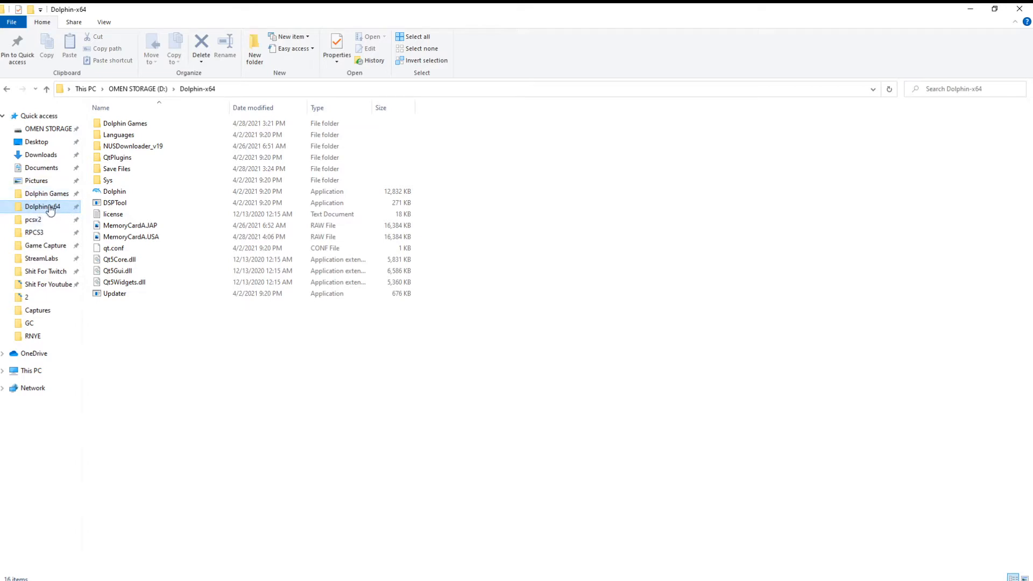
mouse_move(42, 210)
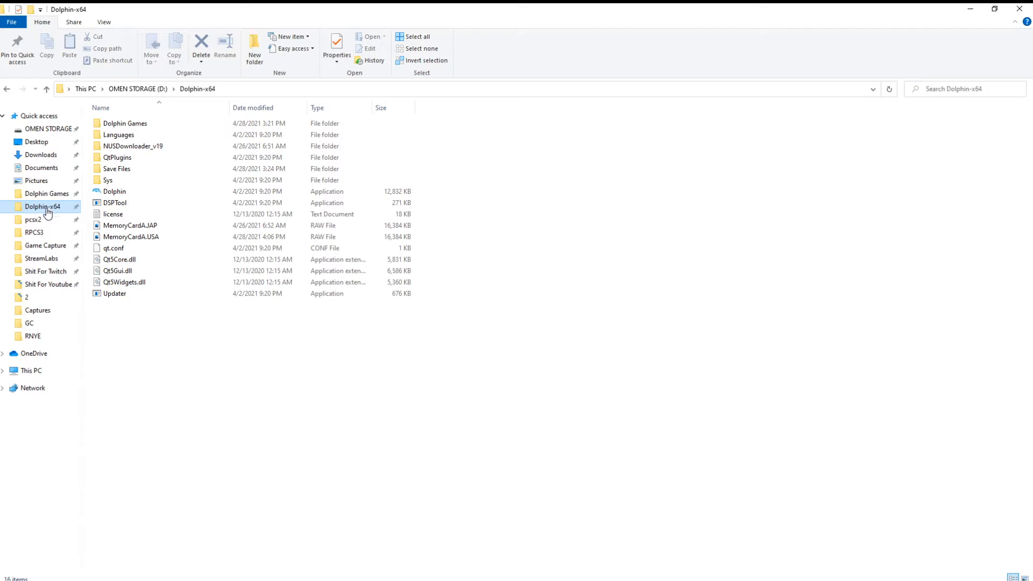
mouse_move(52, 209)
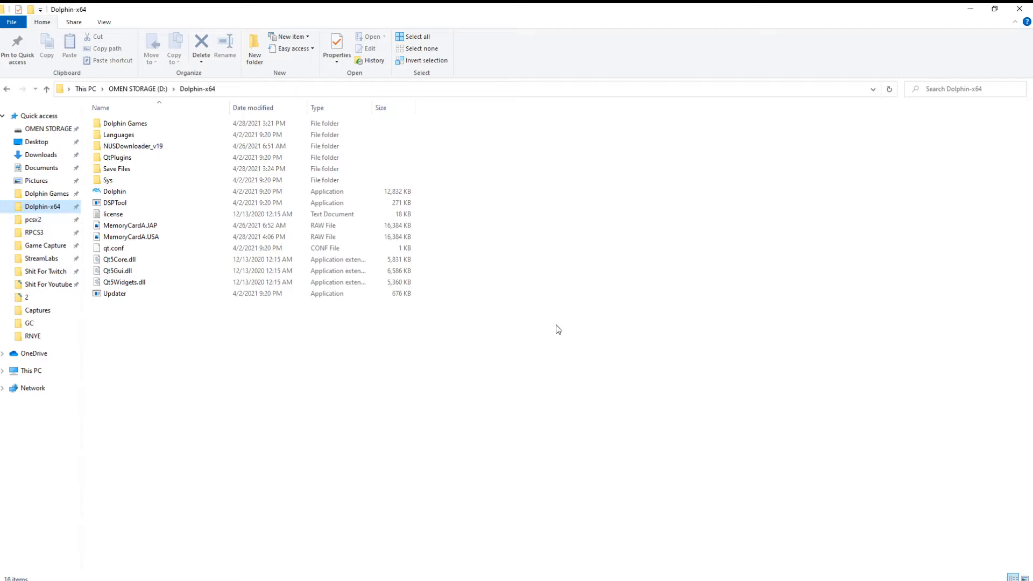
mouse_move(214, 190)
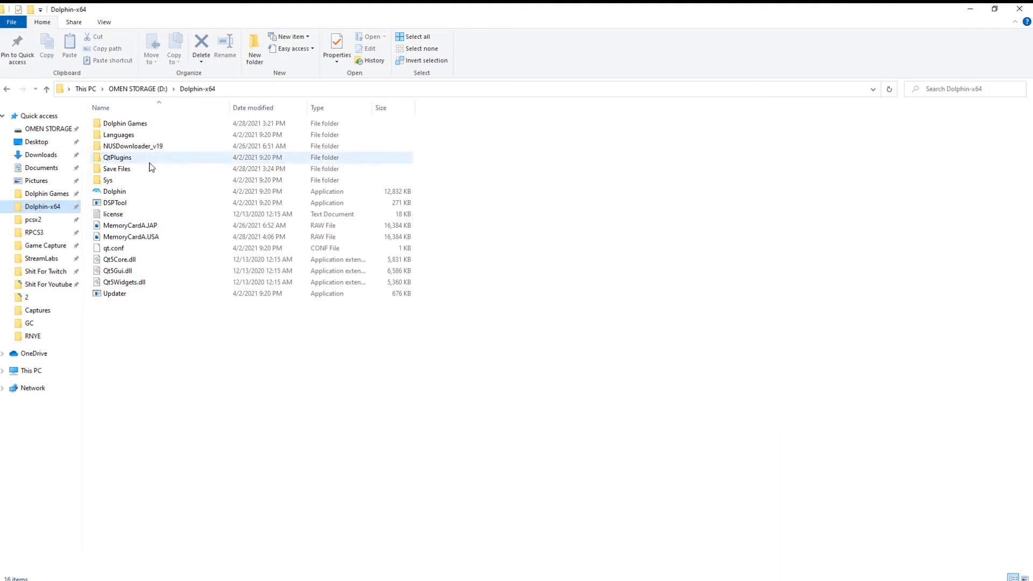
click(117, 169)
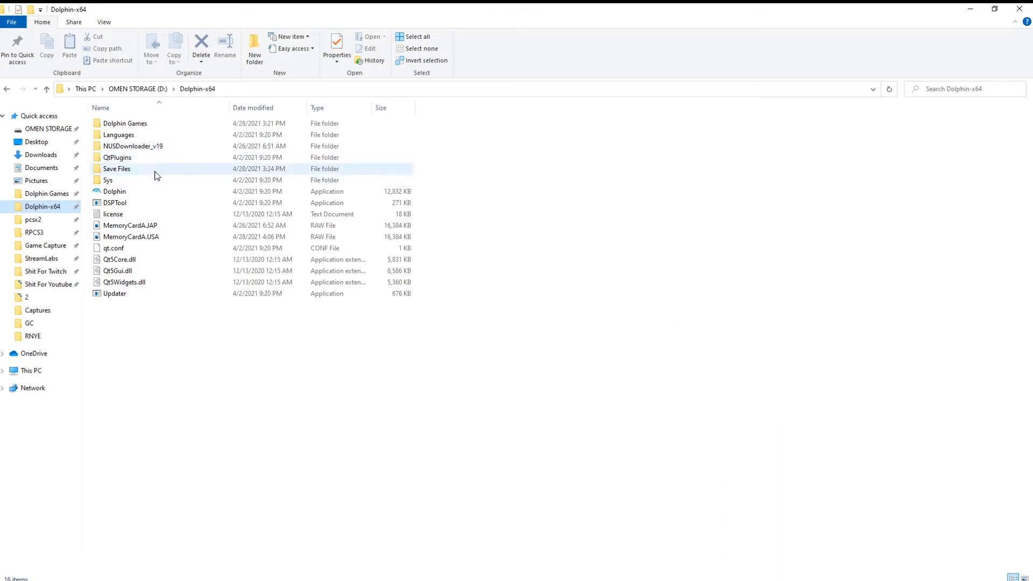
click(108, 179)
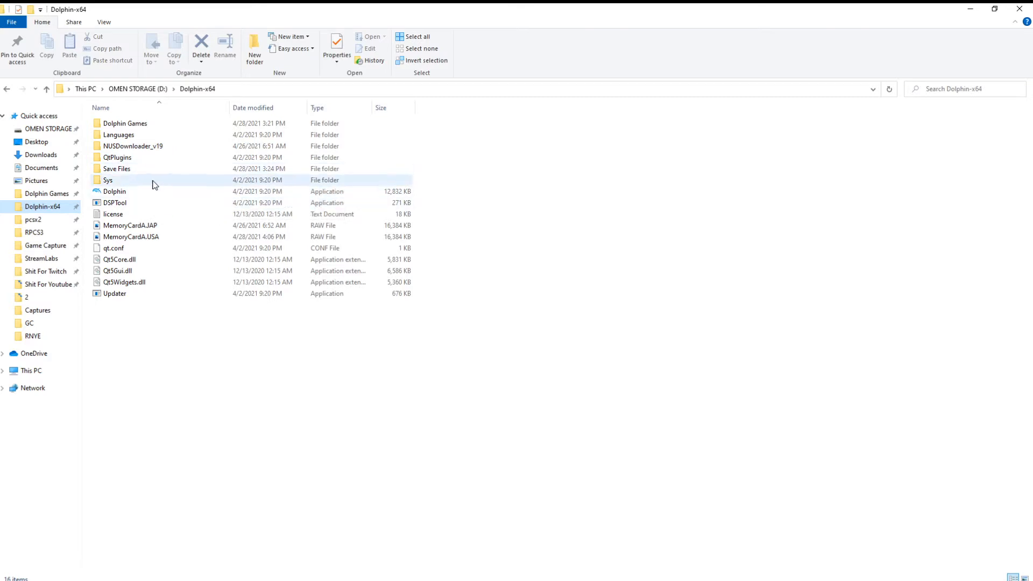
click(116, 168)
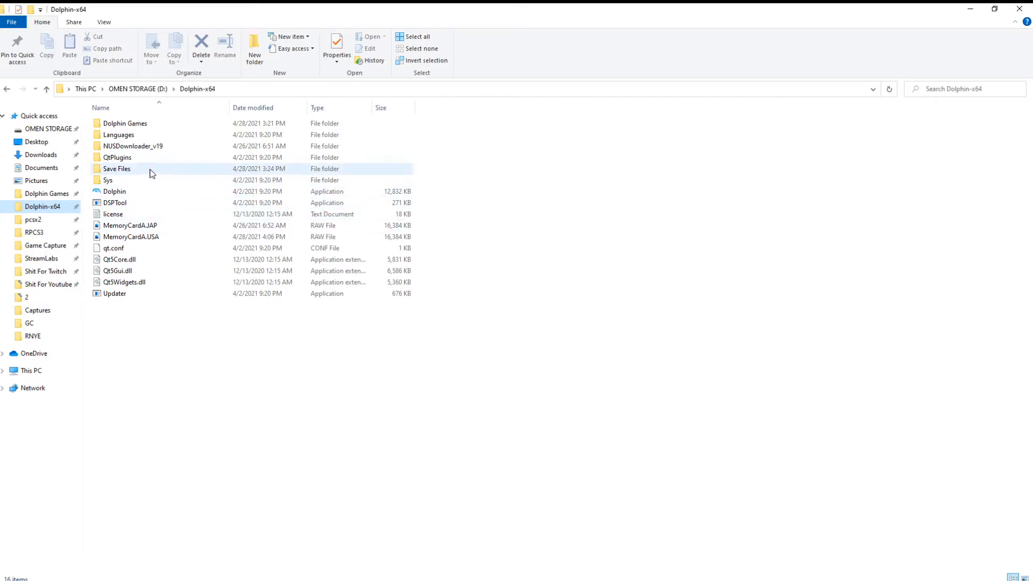
click(432, 218)
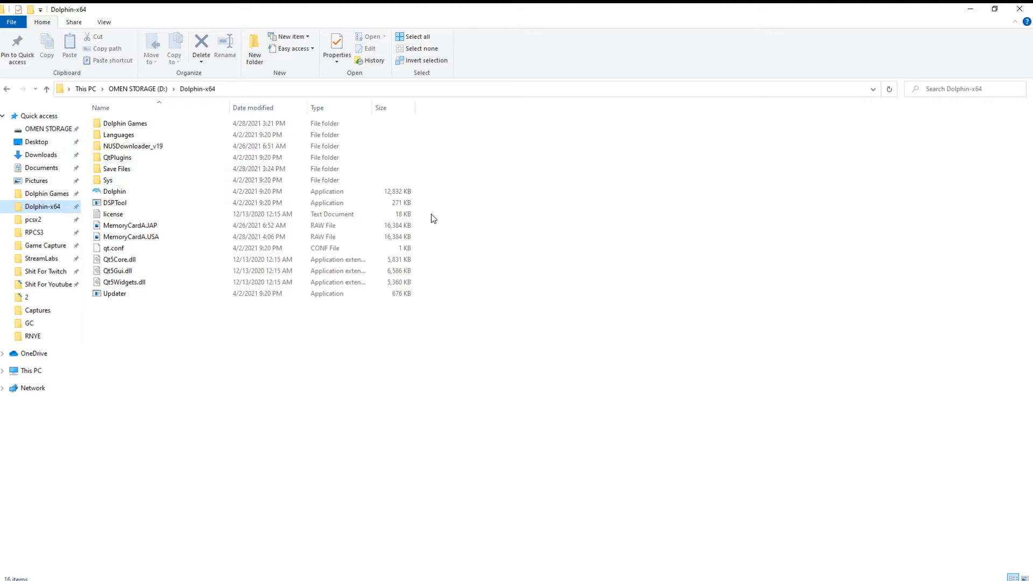
mouse_move(523, 244)
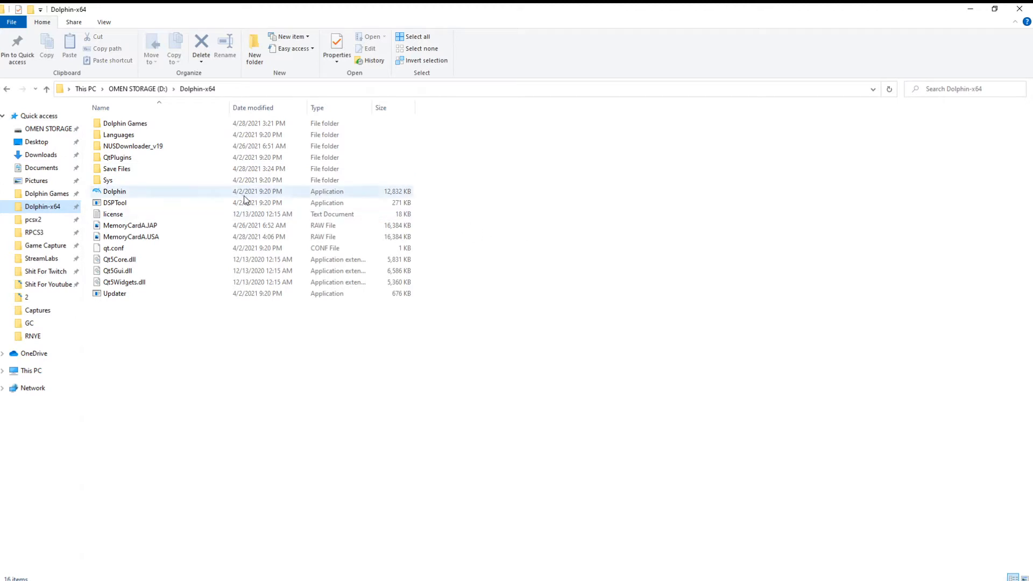
mouse_move(165, 171)
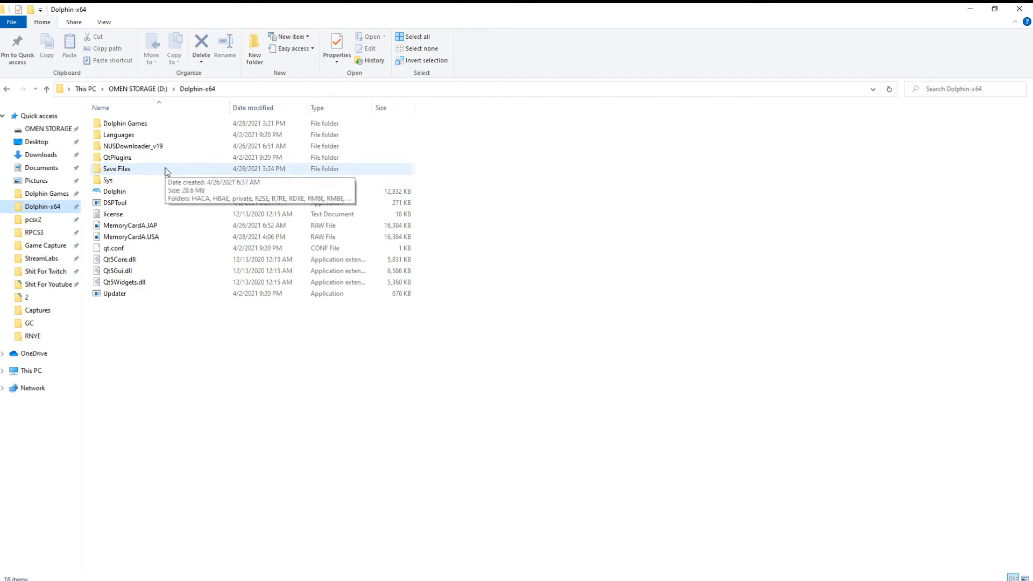
Drill into Save Files > private > wii, then step back up to Save Files
double_click(116, 168)
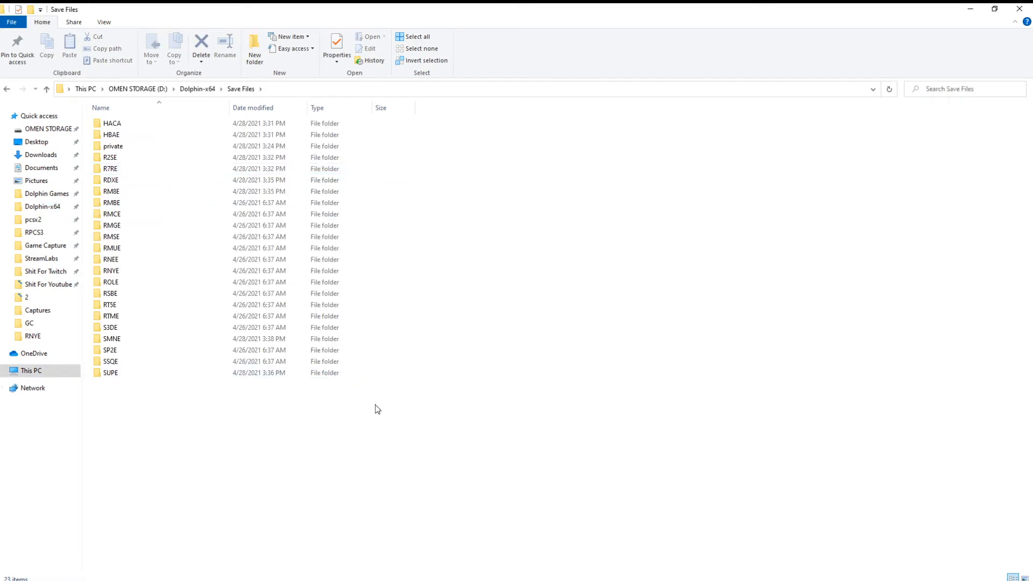
double_click(111, 146)
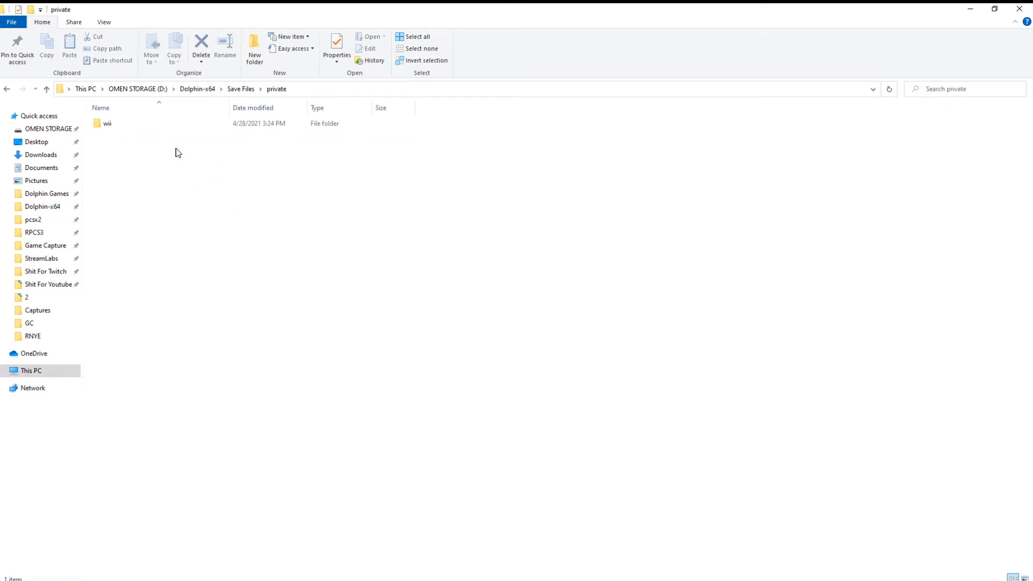
double_click(108, 123)
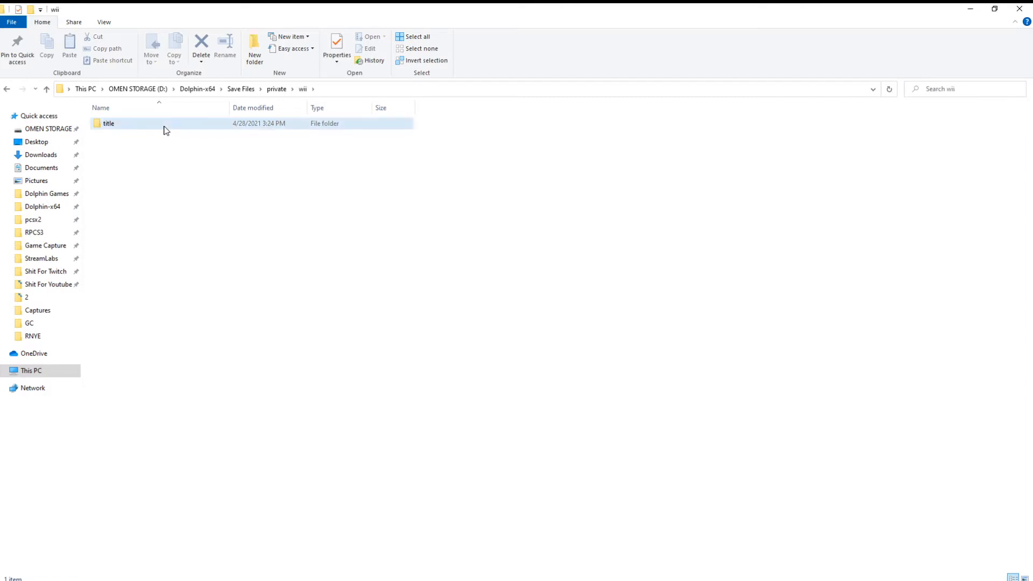
click(109, 124)
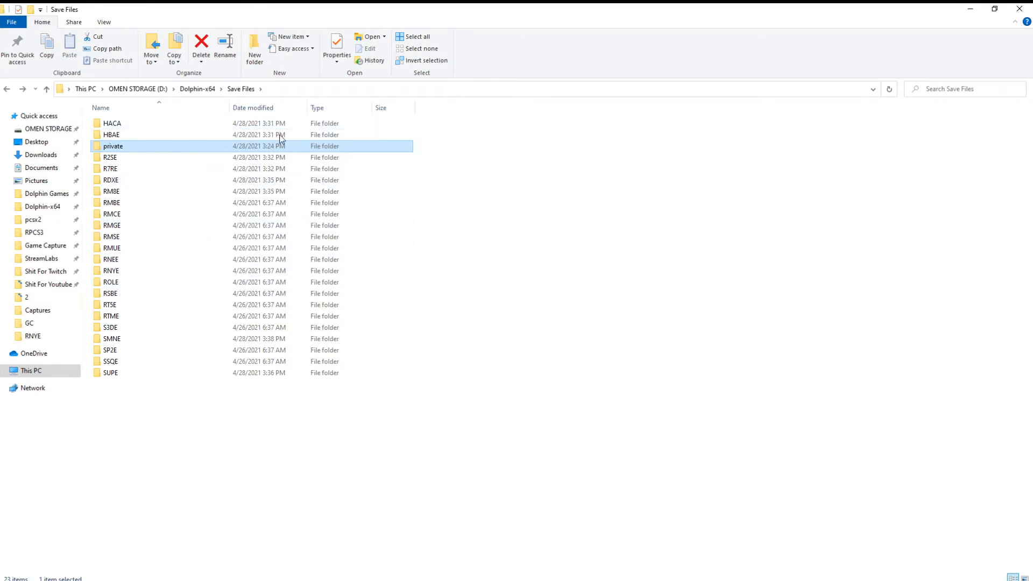
mouse_move(288, 191)
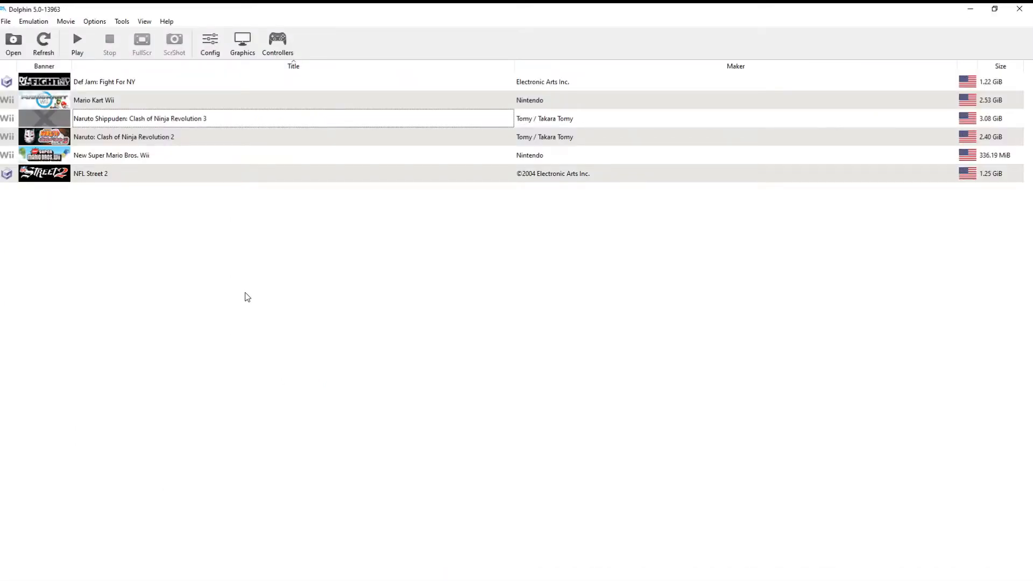
mouse_move(240, 297)
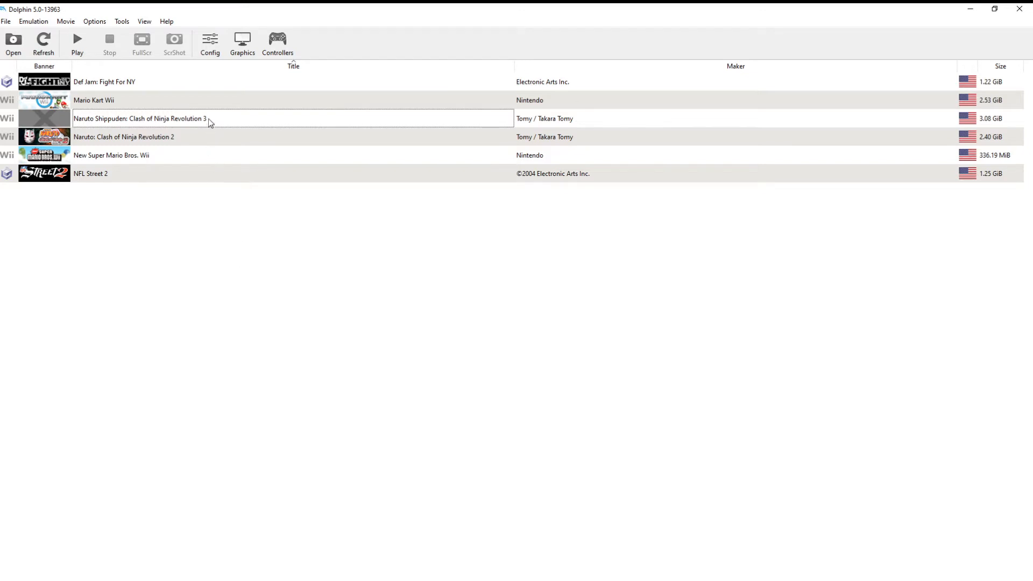
View the RNEEDA properties of Naruto Shippuden: Clash of Ninja Revolution 3, then close them
right_click(140, 118)
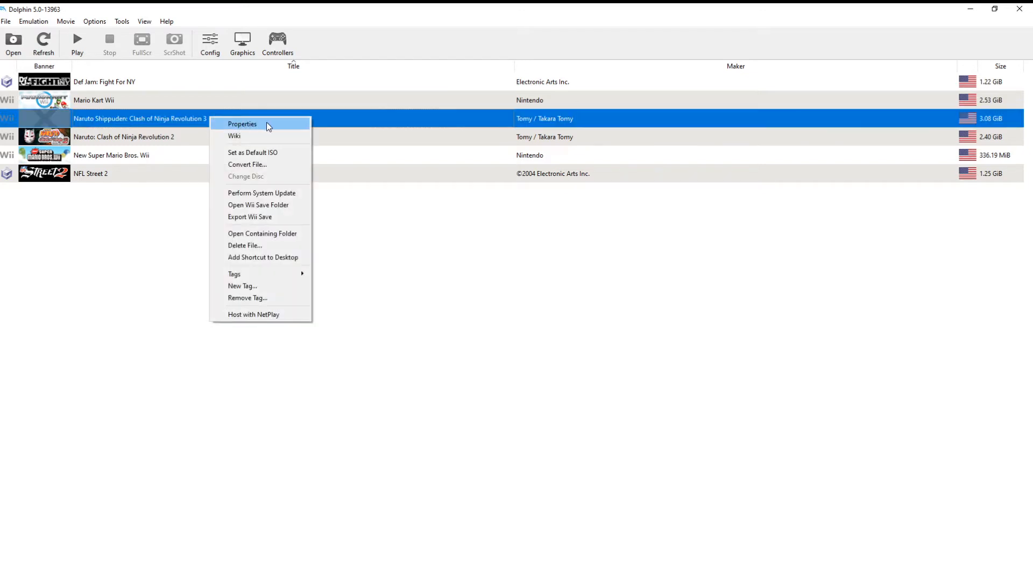
click(242, 123)
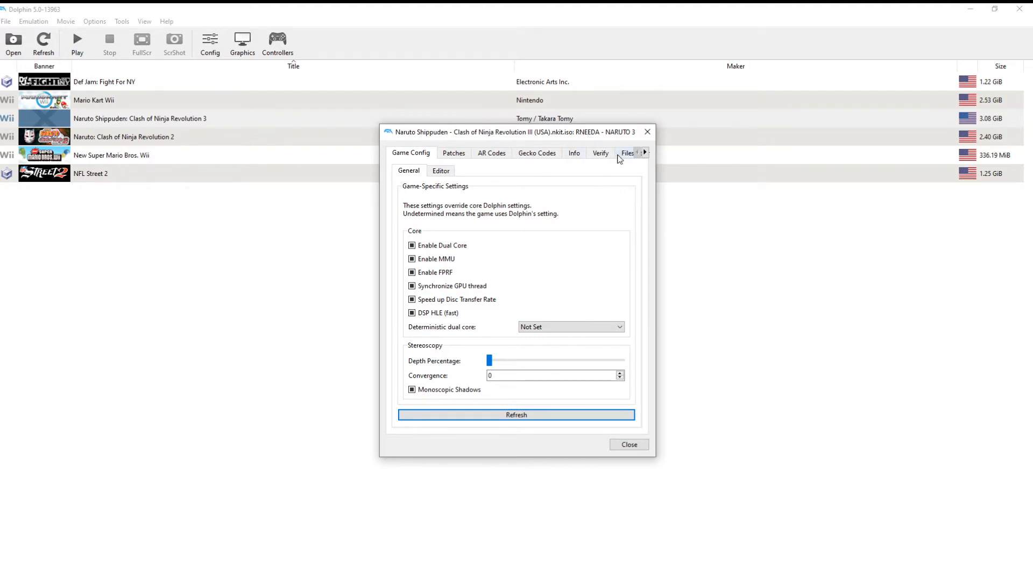
click(628, 444)
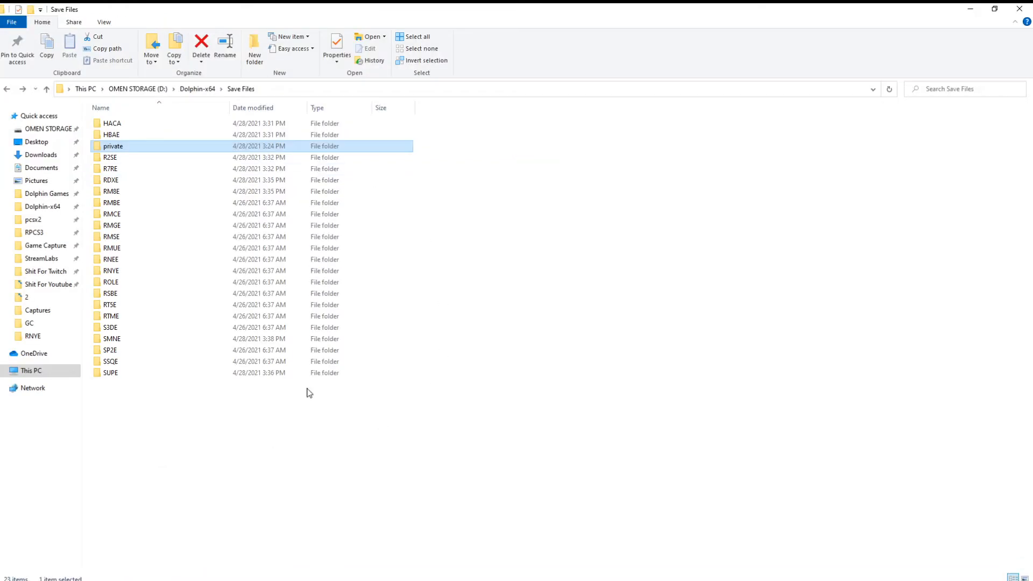
mouse_move(107, 264)
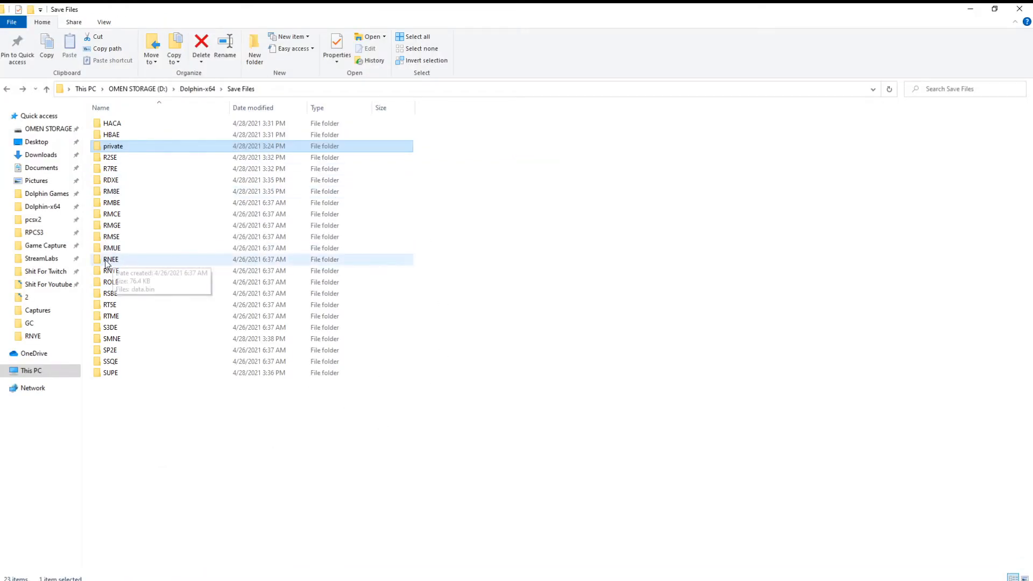
mouse_move(113, 259)
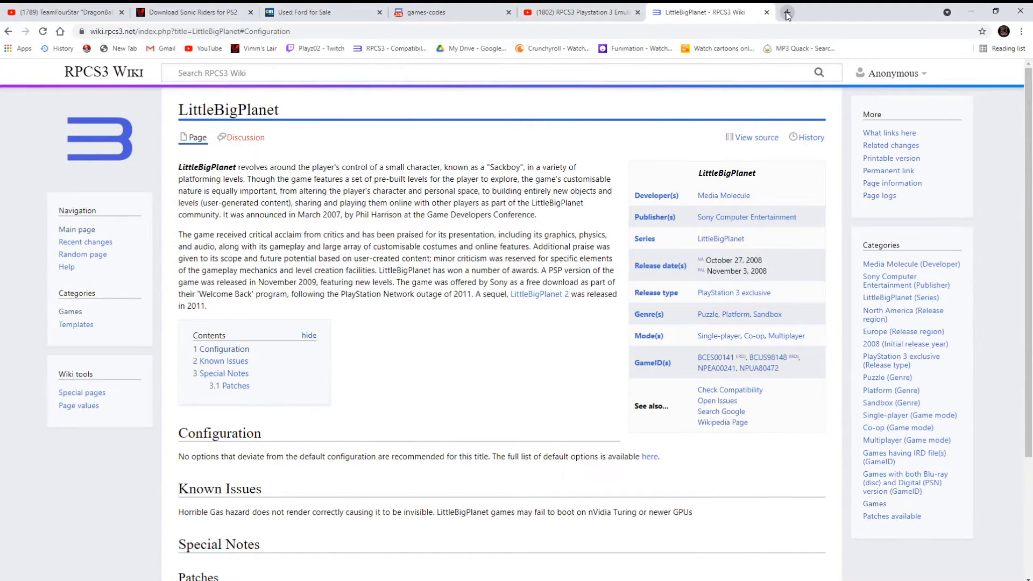
Go to My Drive in a new tab and choose New > Folder upload
click(787, 12)
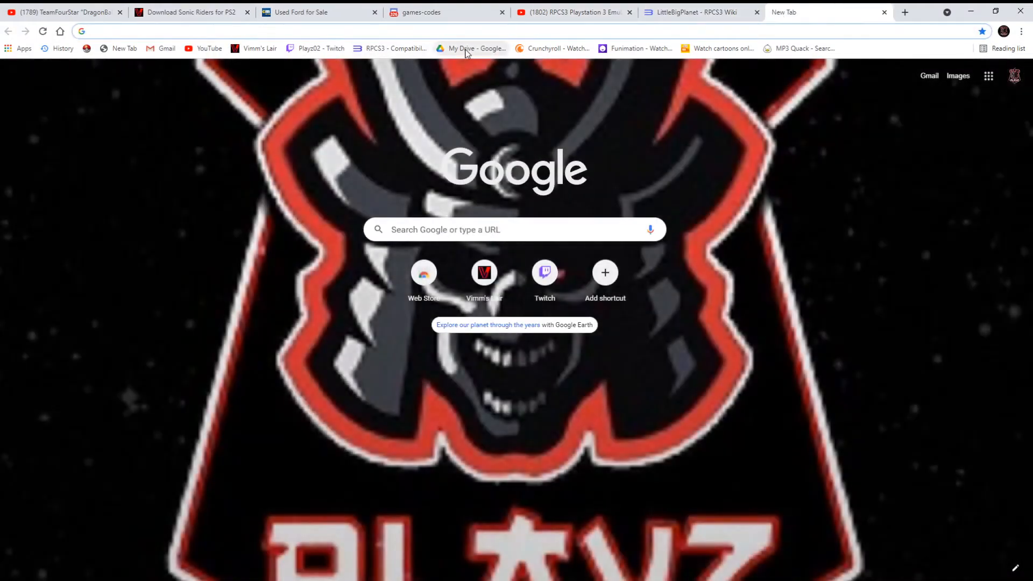
click(471, 48)
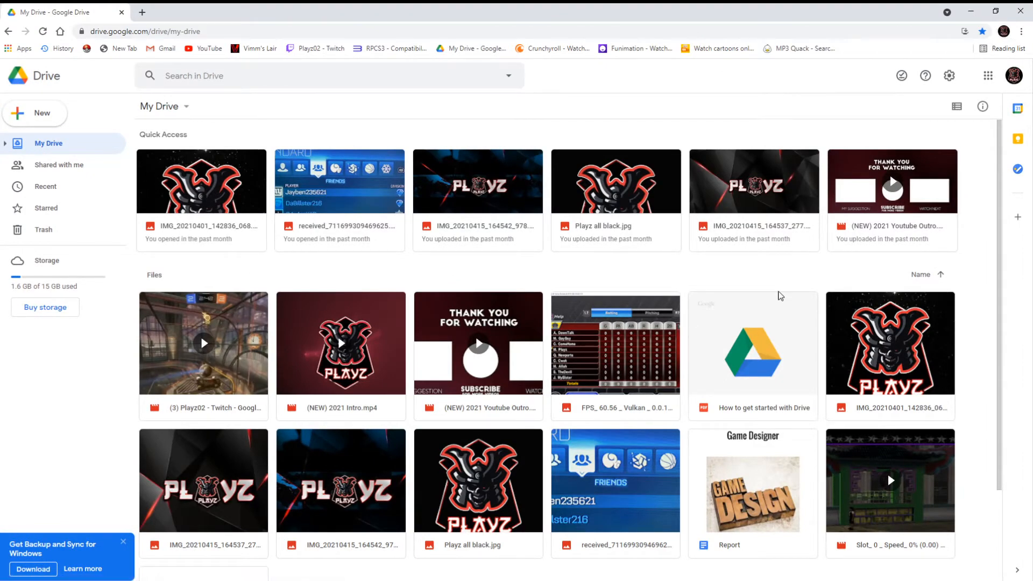
click(35, 112)
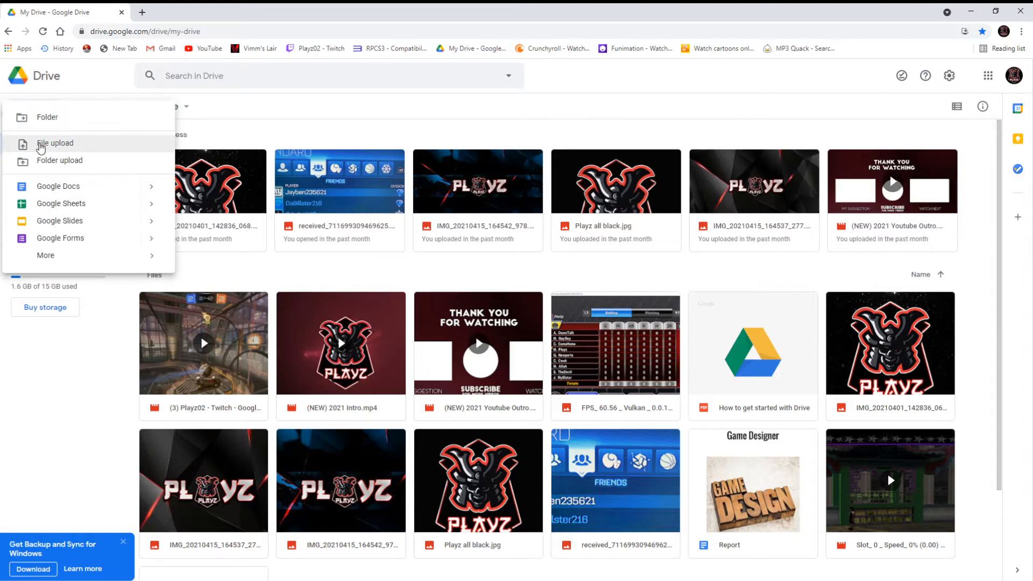
mouse_move(52, 164)
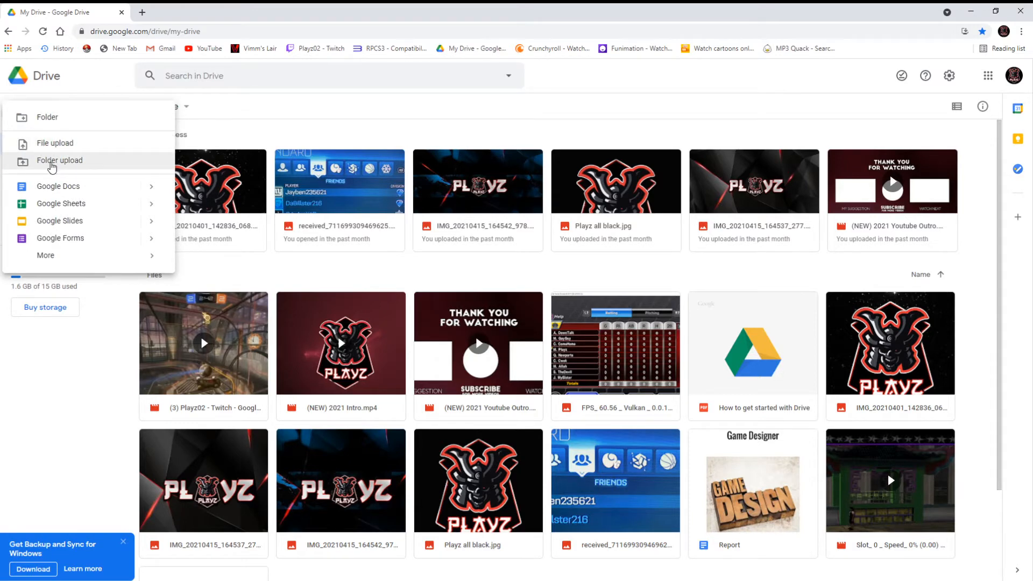
click(59, 160)
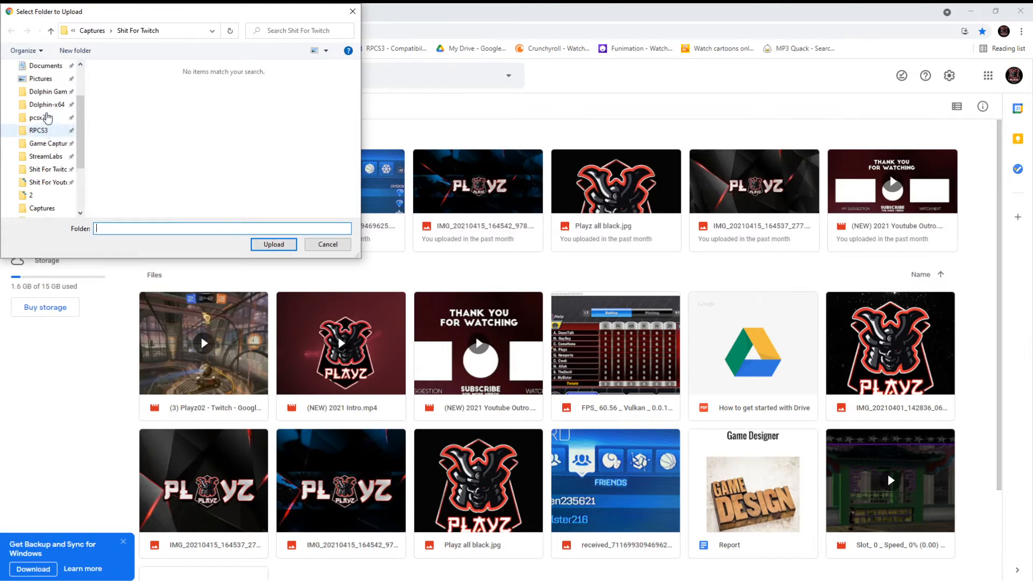
Browse Dolphin-x64 > Save Files > private in the upload dialog, then cancel the upload
click(44, 104)
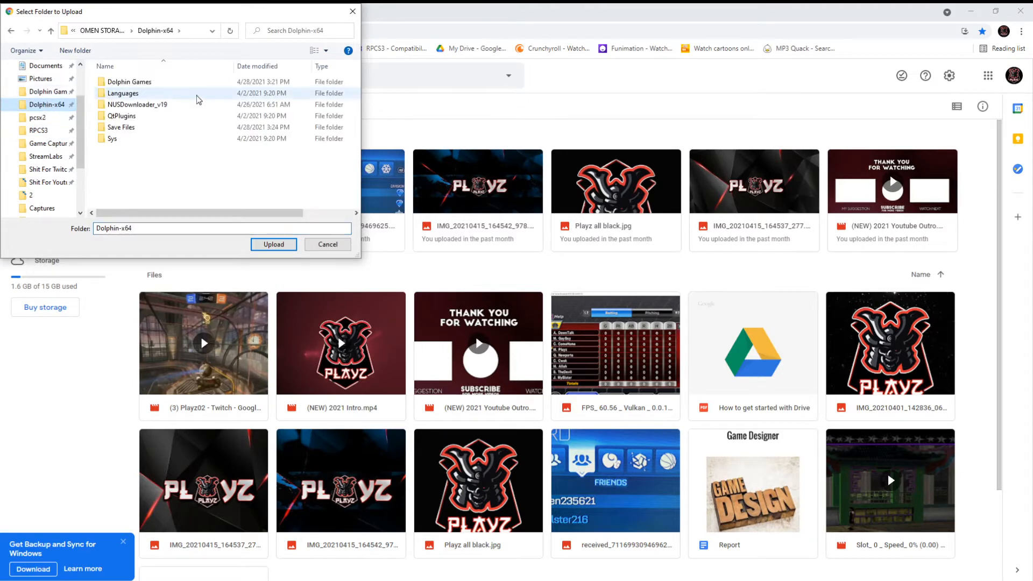
mouse_move(123, 93)
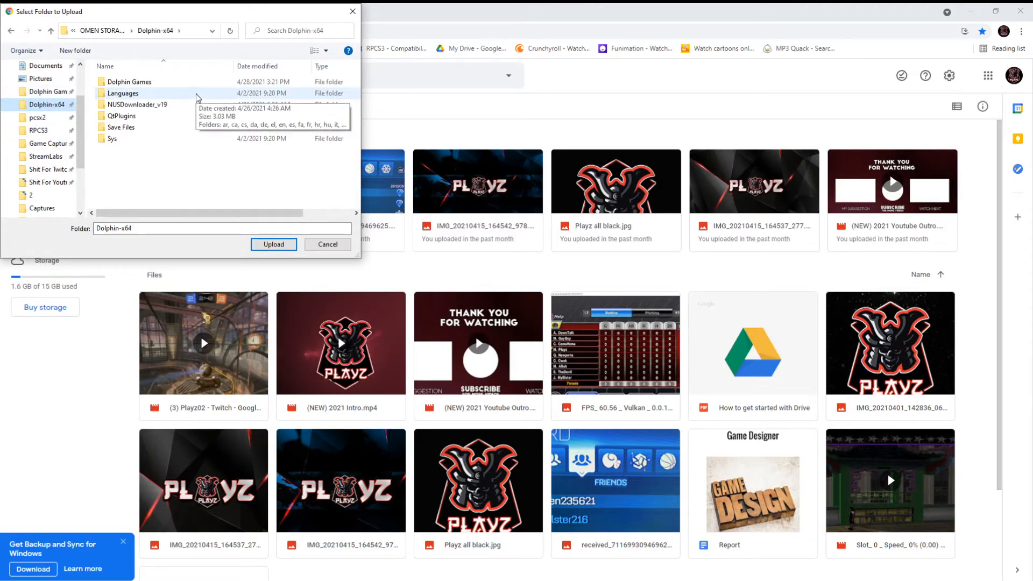
mouse_move(170, 126)
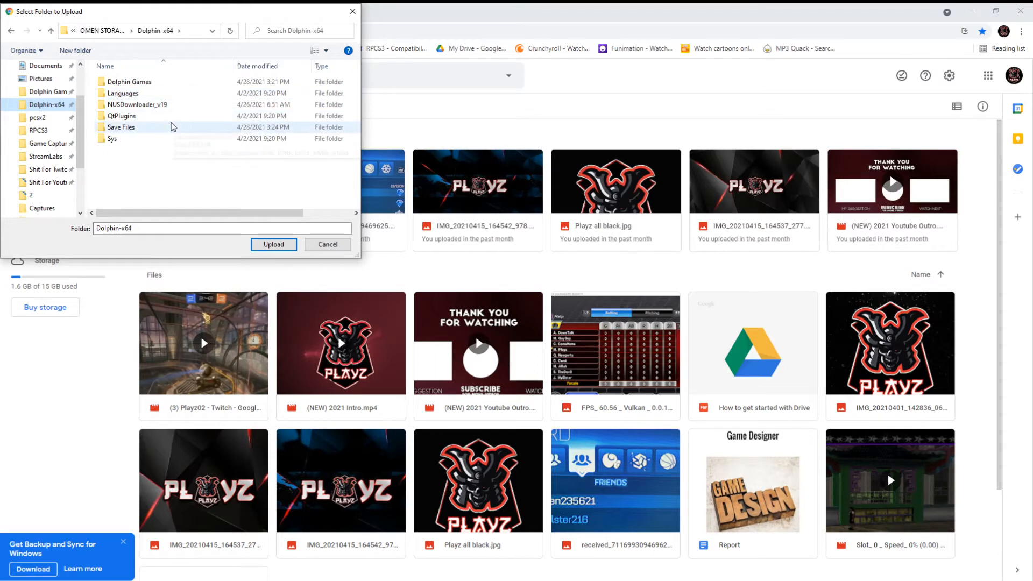
double_click(120, 127)
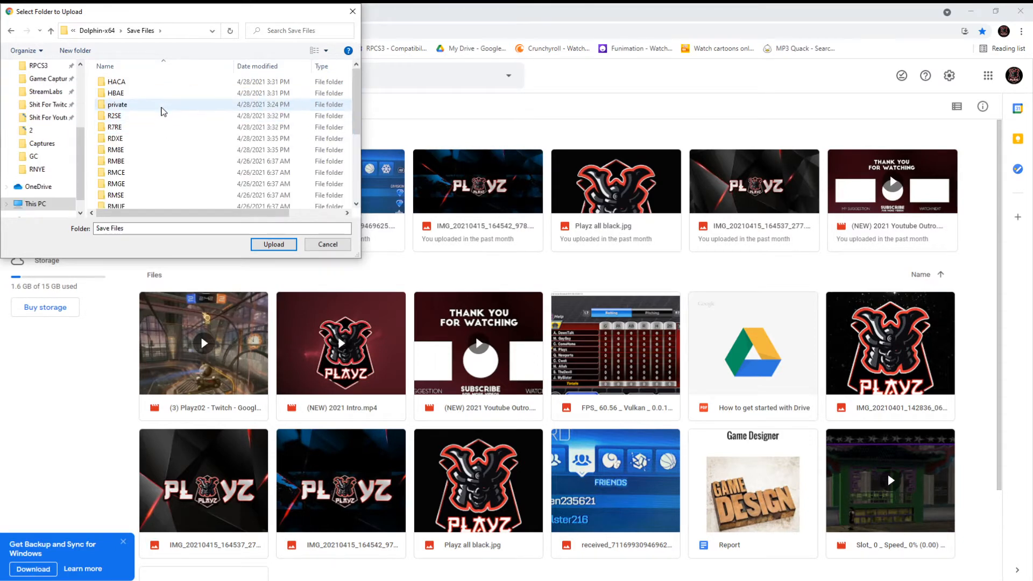
double_click(117, 104)
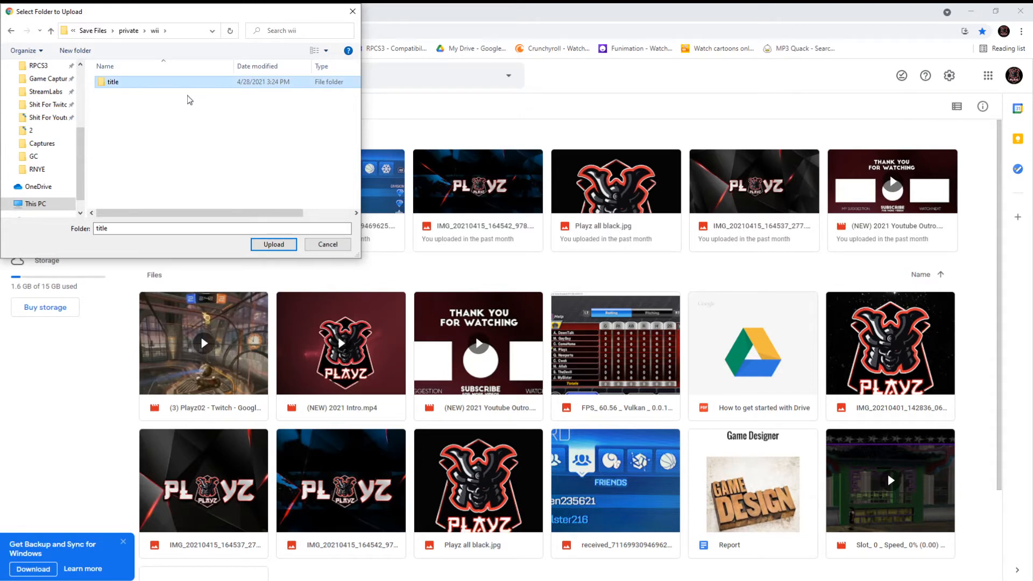
mouse_move(166, 126)
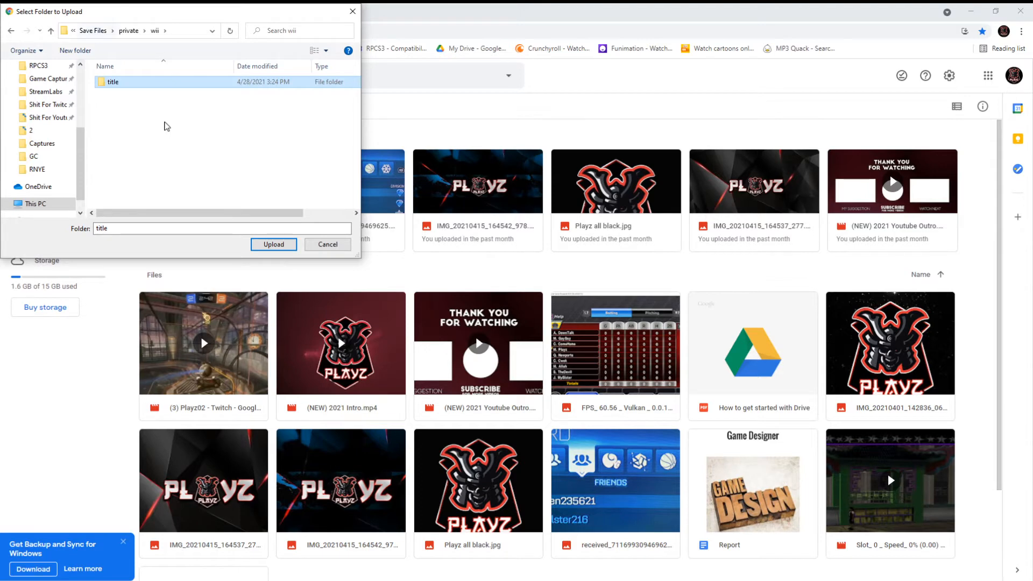
click(11, 30)
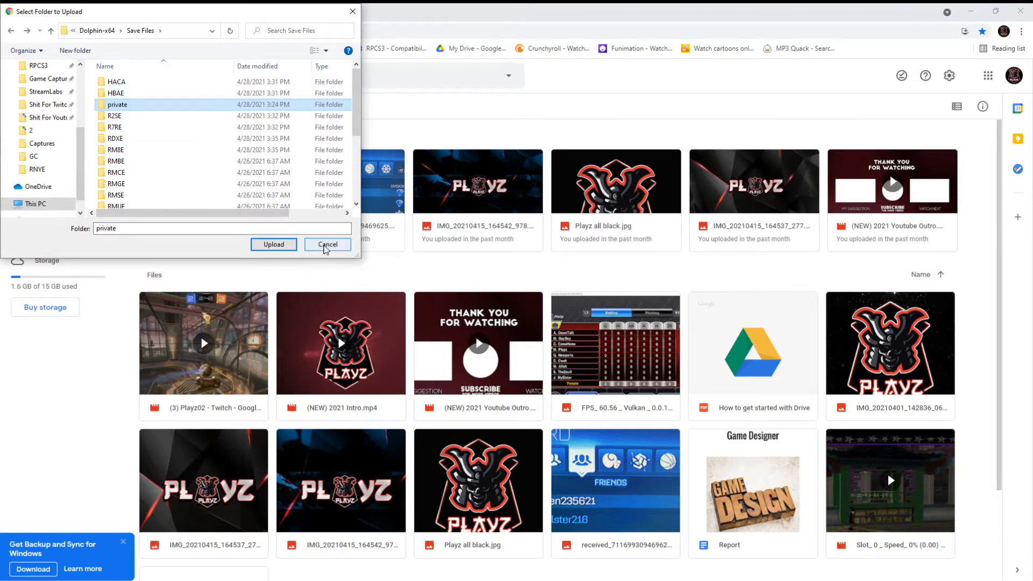
click(327, 244)
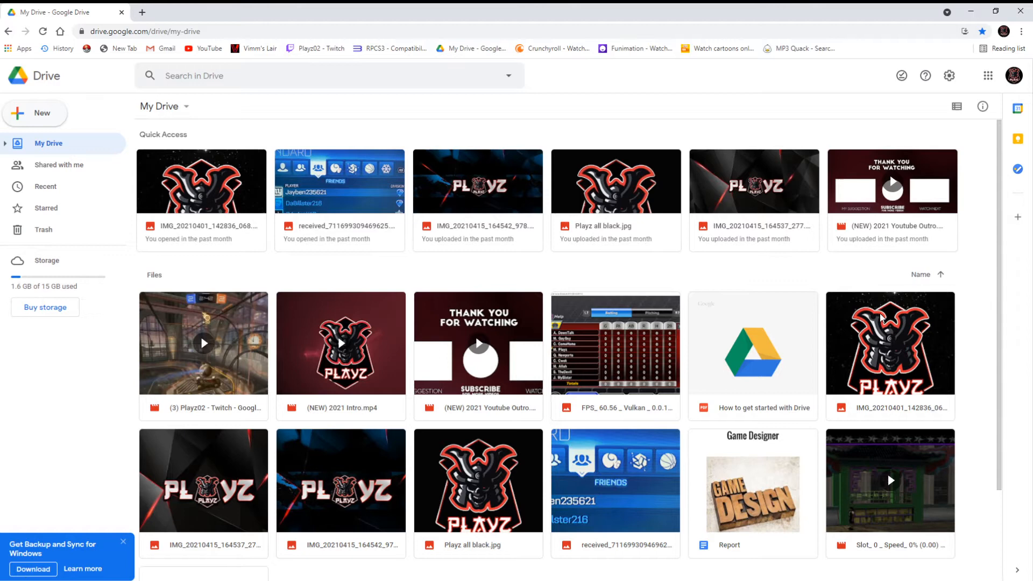
mouse_move(335, 241)
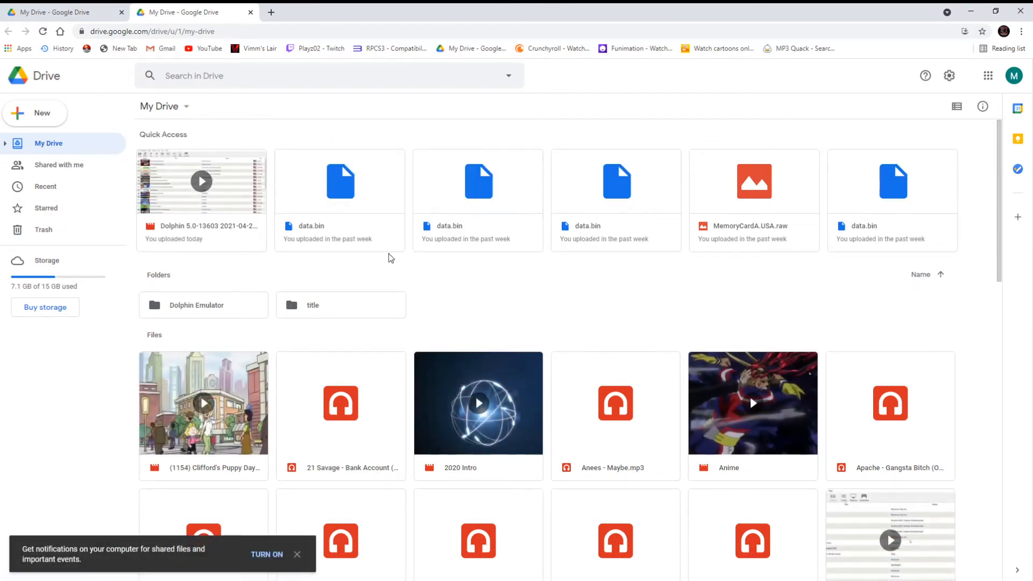
mouse_move(550, 227)
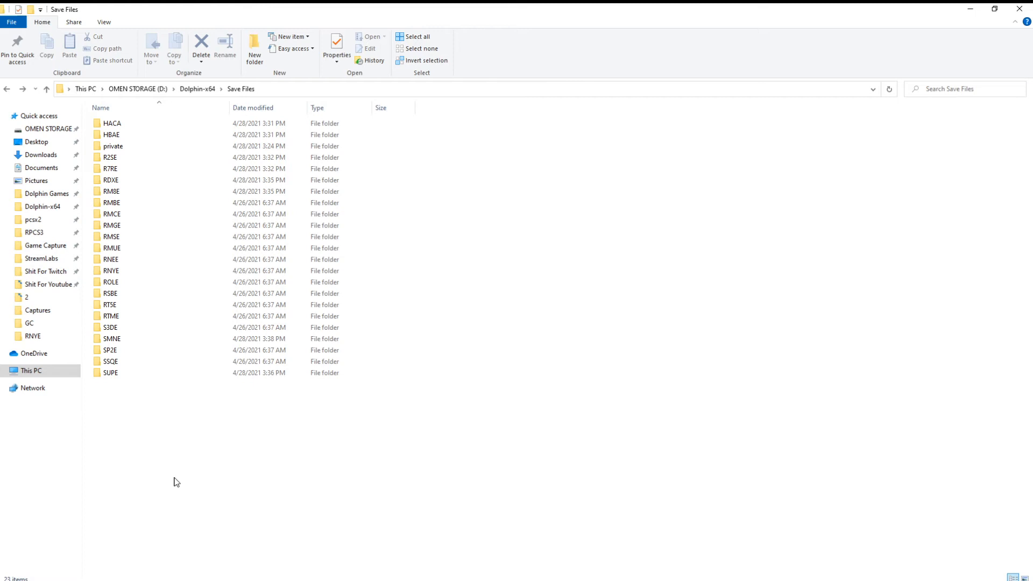
mouse_move(168, 448)
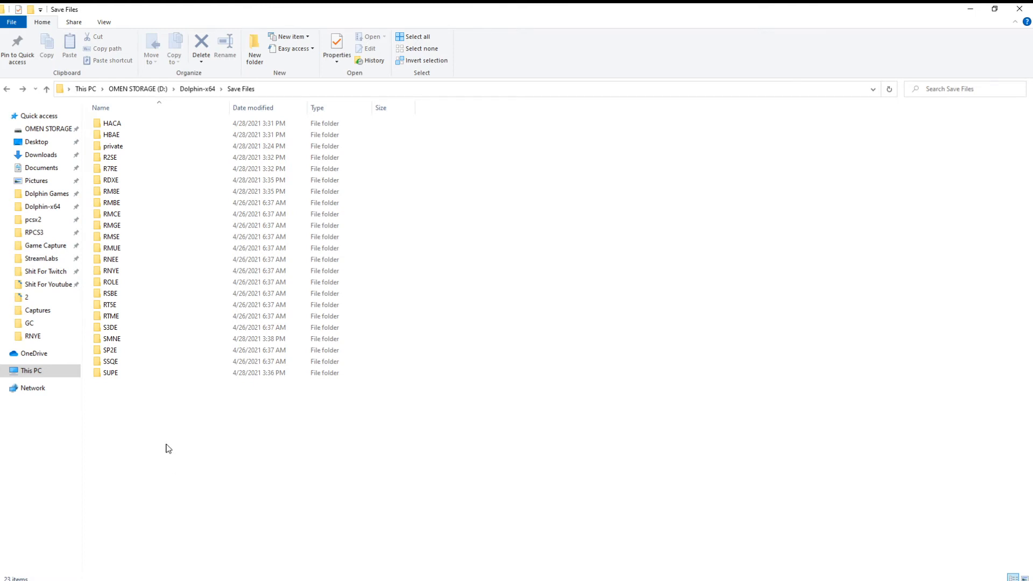
Reopen Dolphin-x64, enter Save Files, then return to Dolphin's game list
click(109, 157)
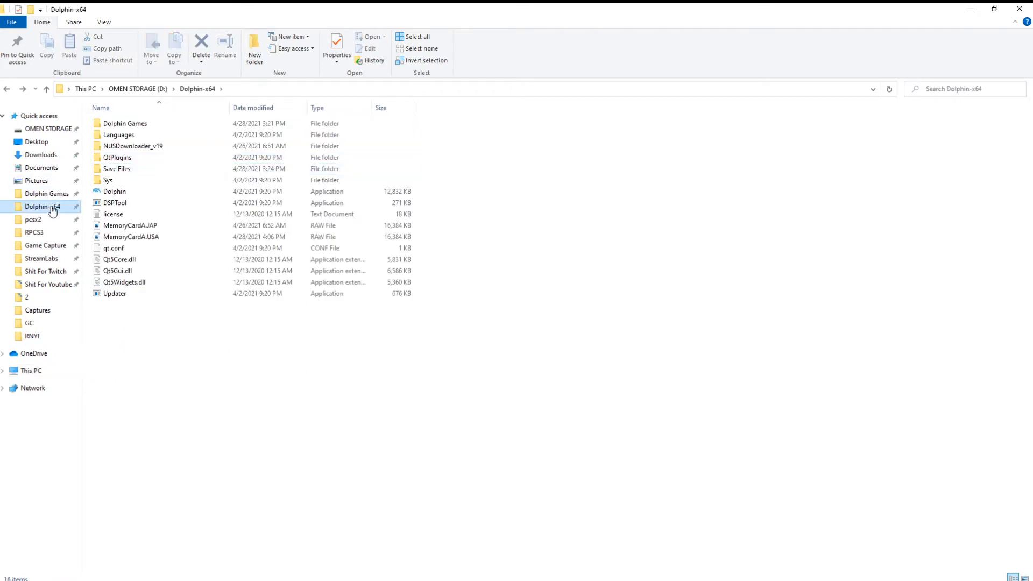
mouse_move(149, 168)
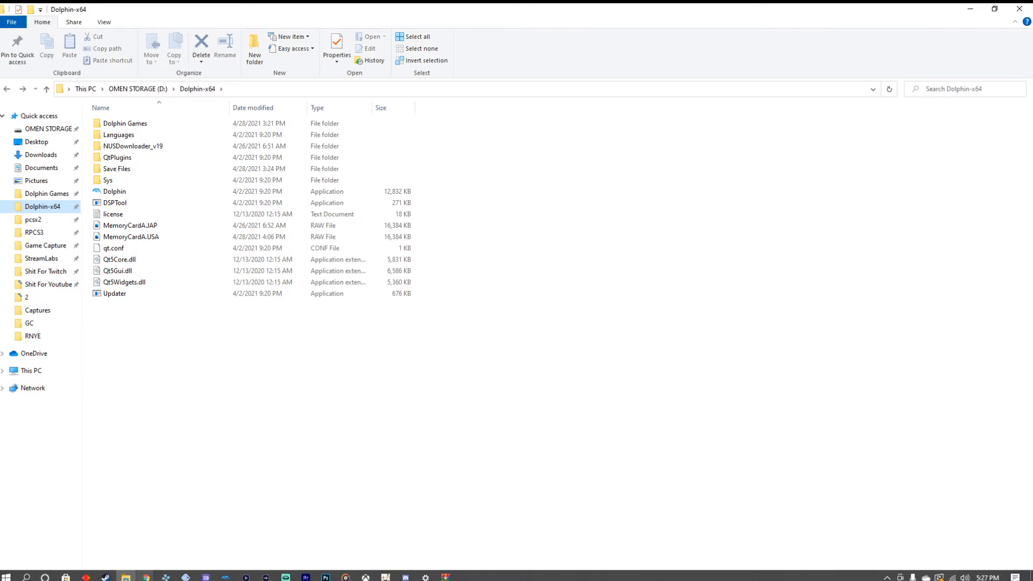
double_click(114, 191)
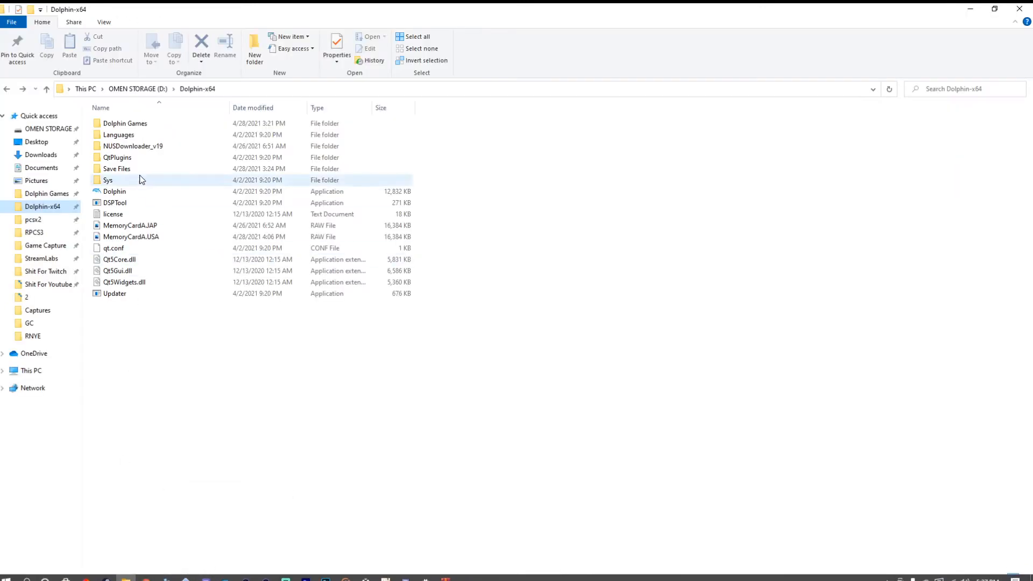
double_click(117, 168)
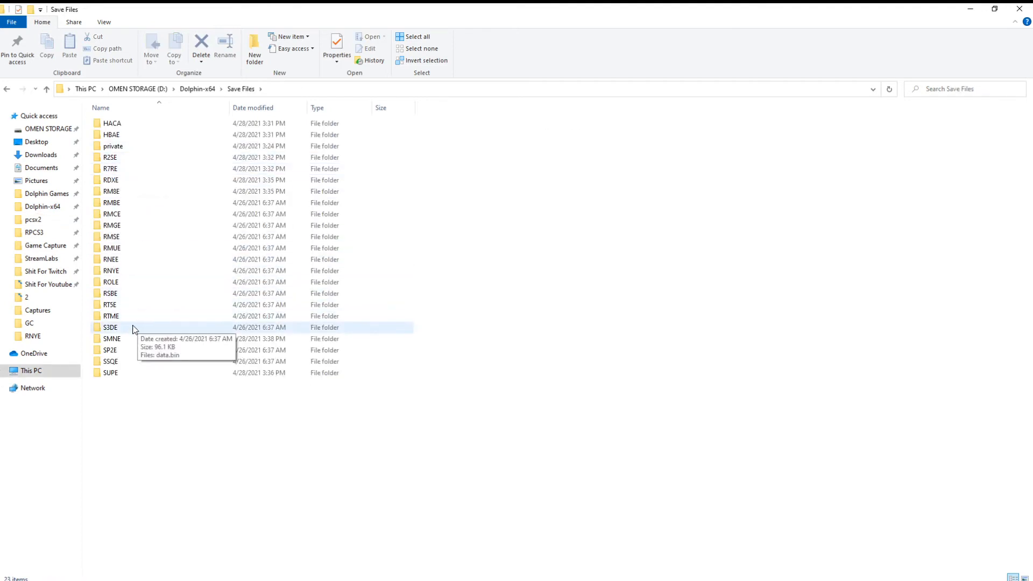
double_click(111, 259)
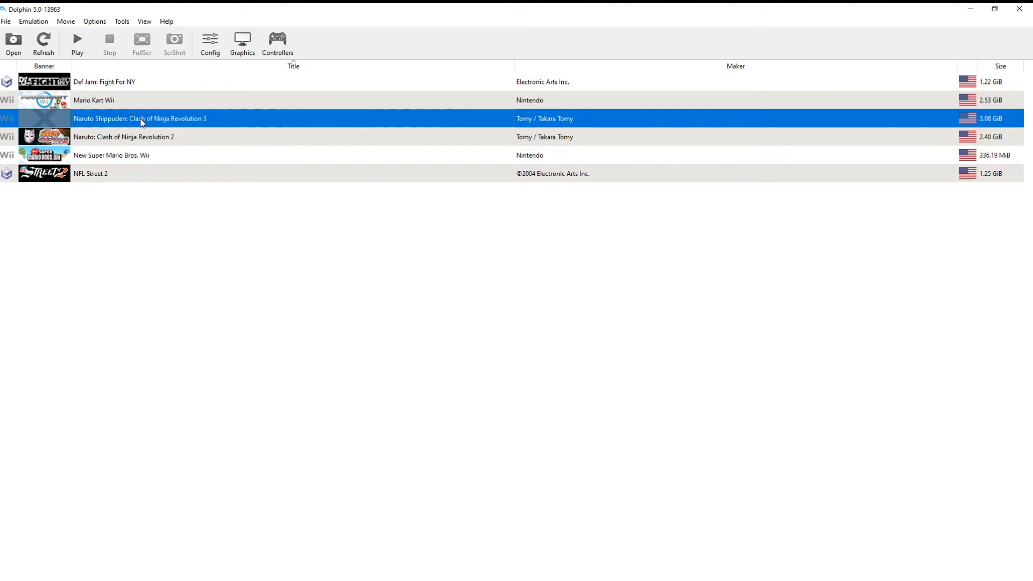
Launch Naruto Shippuden: Clash of Ninja Revolution 3 from the Dolphin game list
double_click(140, 119)
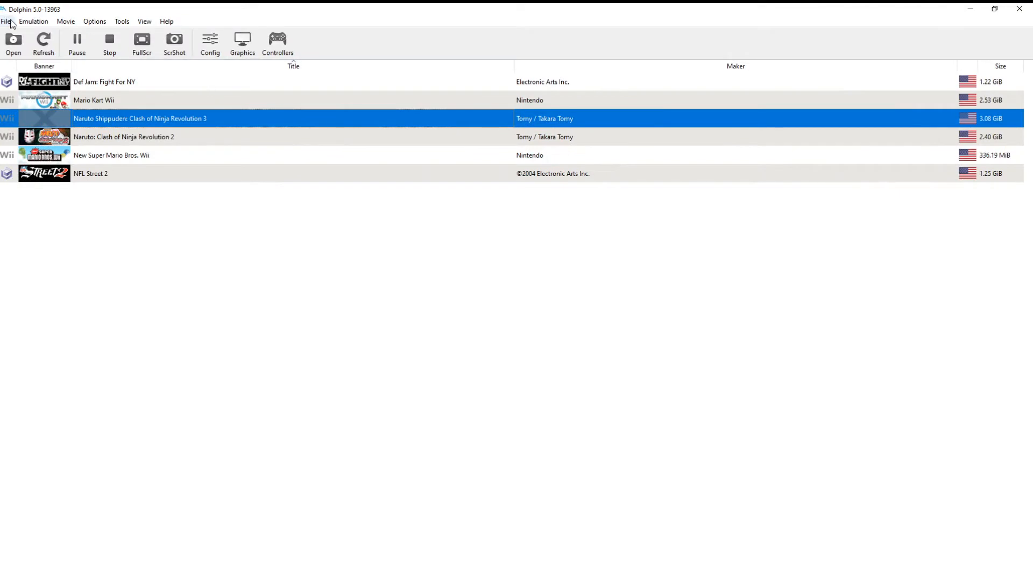
click(33, 21)
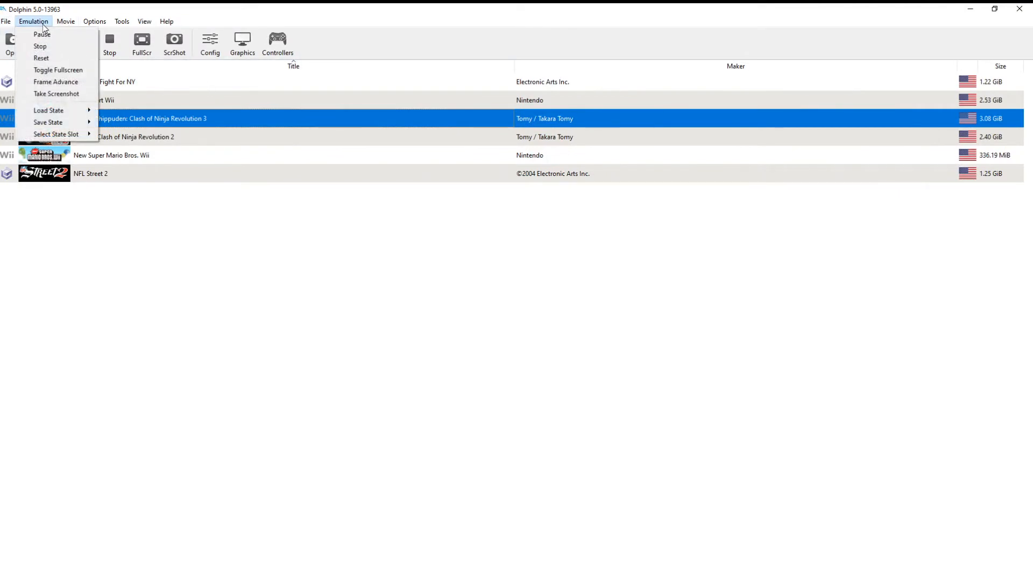
click(121, 21)
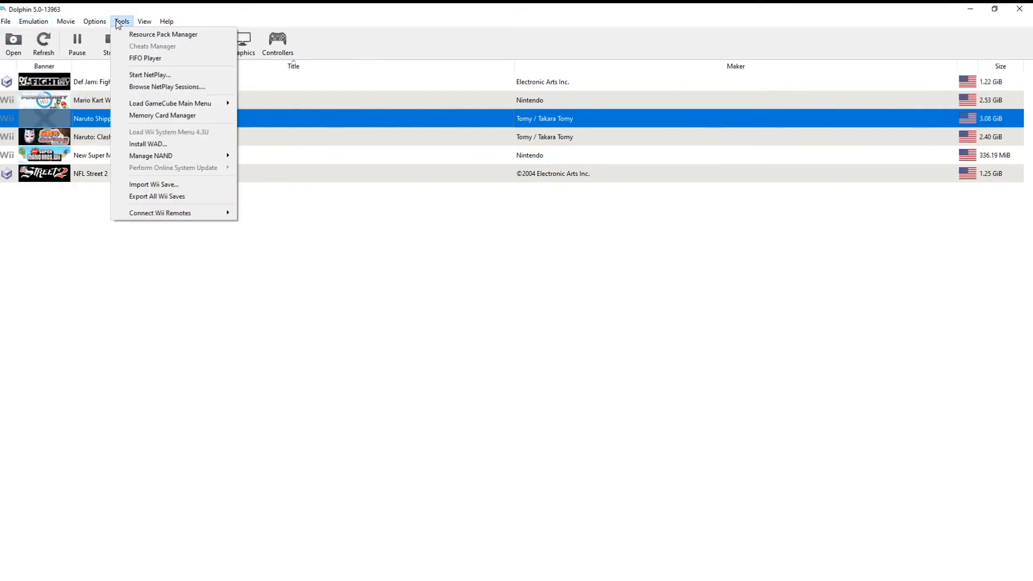
click(94, 21)
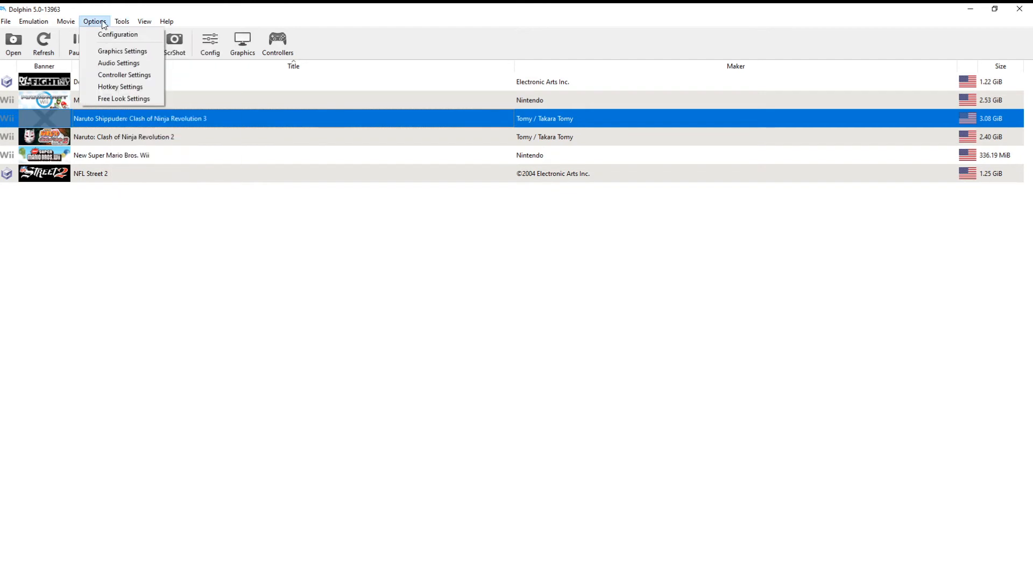
click(118, 62)
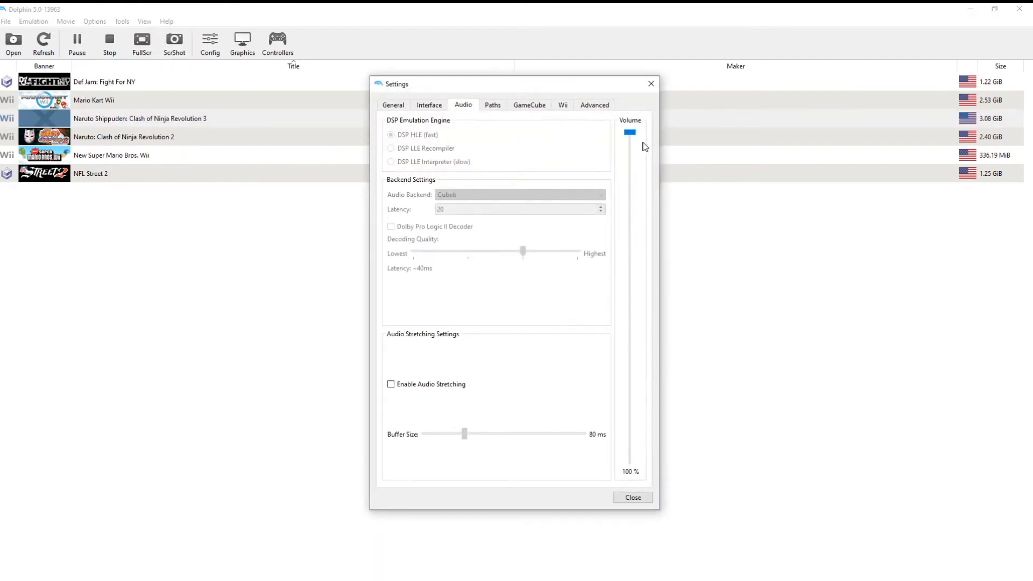
drag(629, 132, 629, 445)
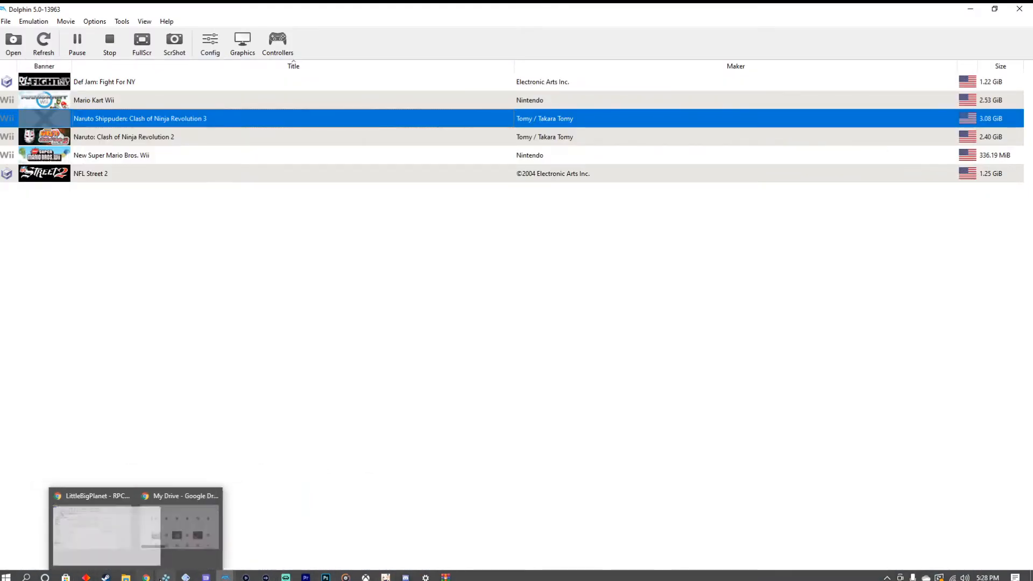
Close the Naruto render window at character select to stop emulation
double_click(140, 118)
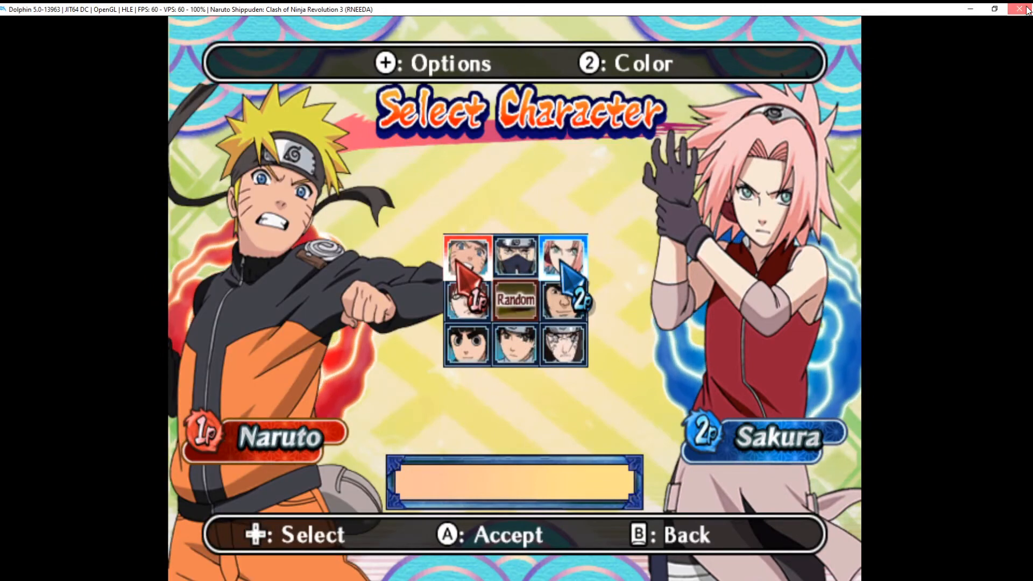
click(1022, 9)
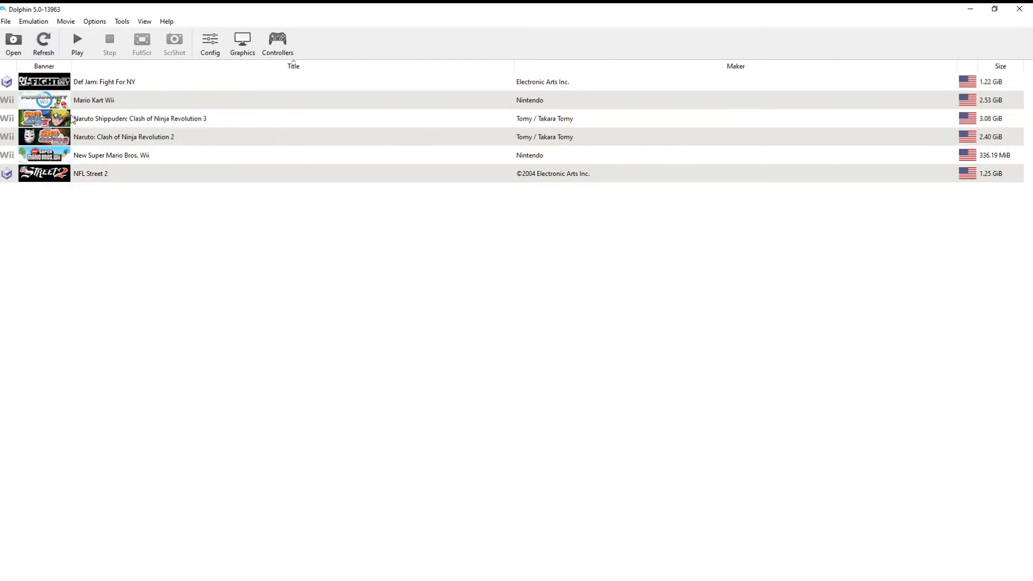
Check and close Naruto Shippuden 3's Properties dialog, then bring up the Tools menu
click(93, 99)
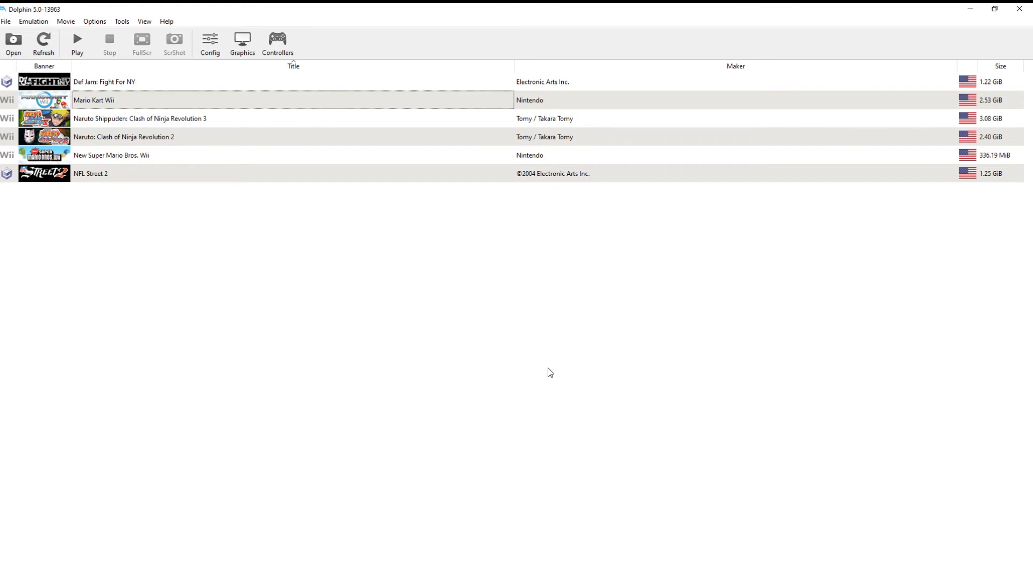
right_click(140, 118)
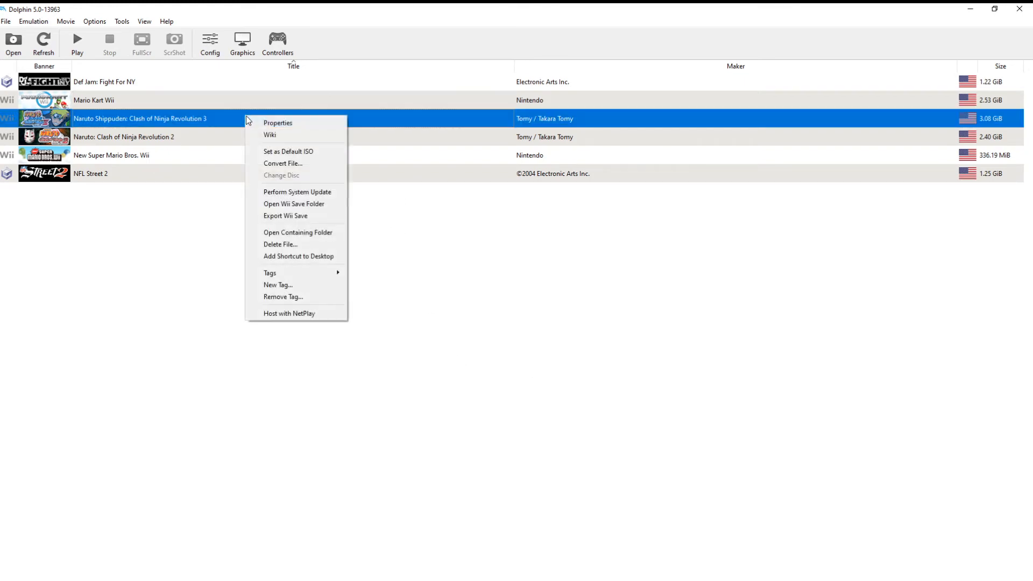
click(277, 123)
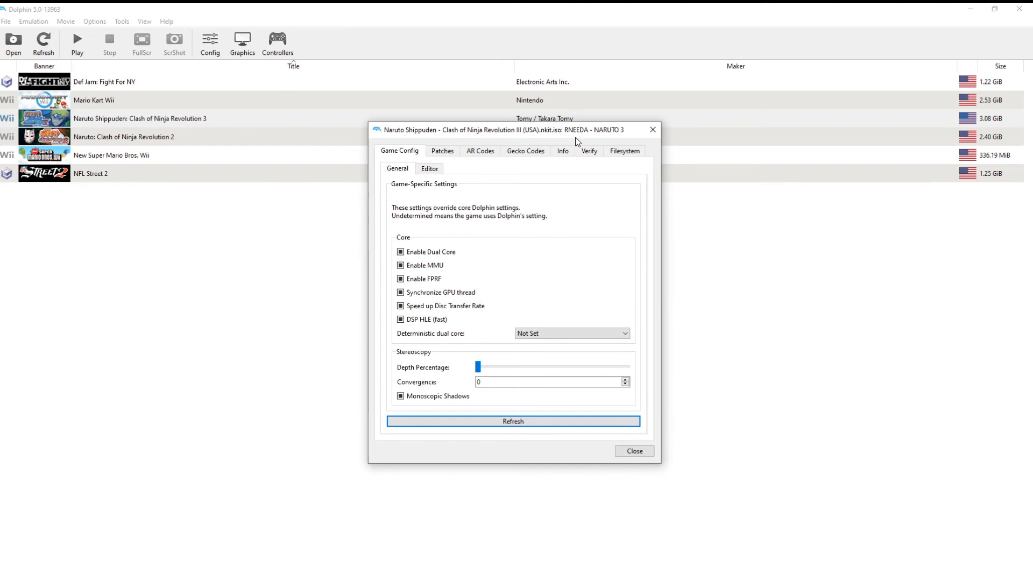
mouse_move(633, 125)
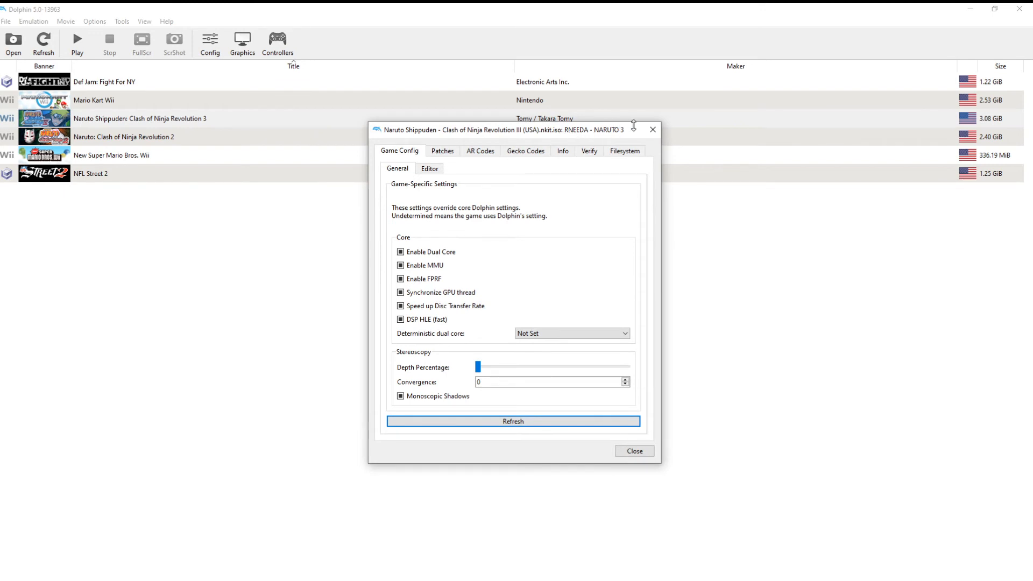
click(633, 451)
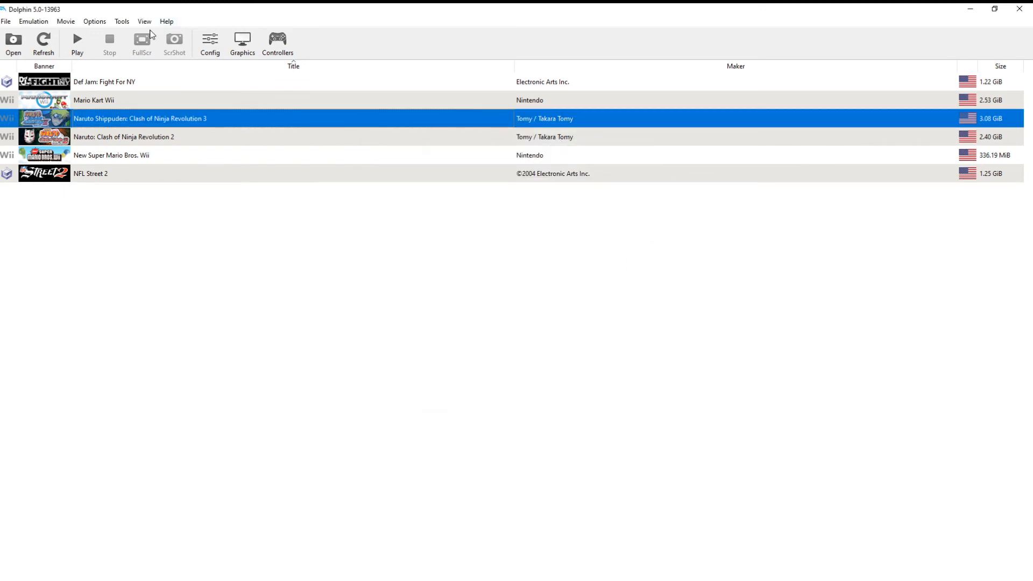
click(121, 21)
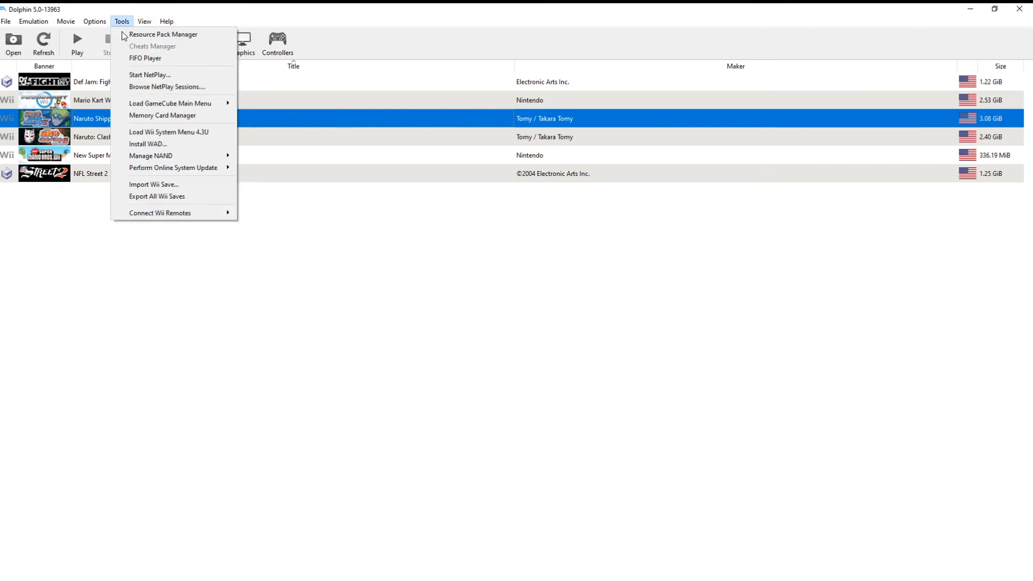
mouse_move(168, 132)
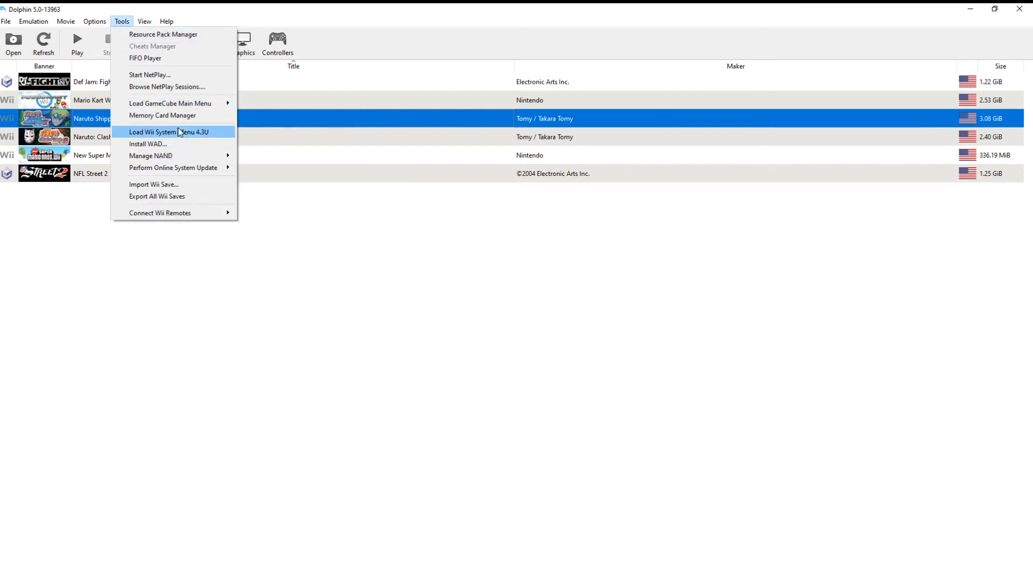
mouse_move(174, 182)
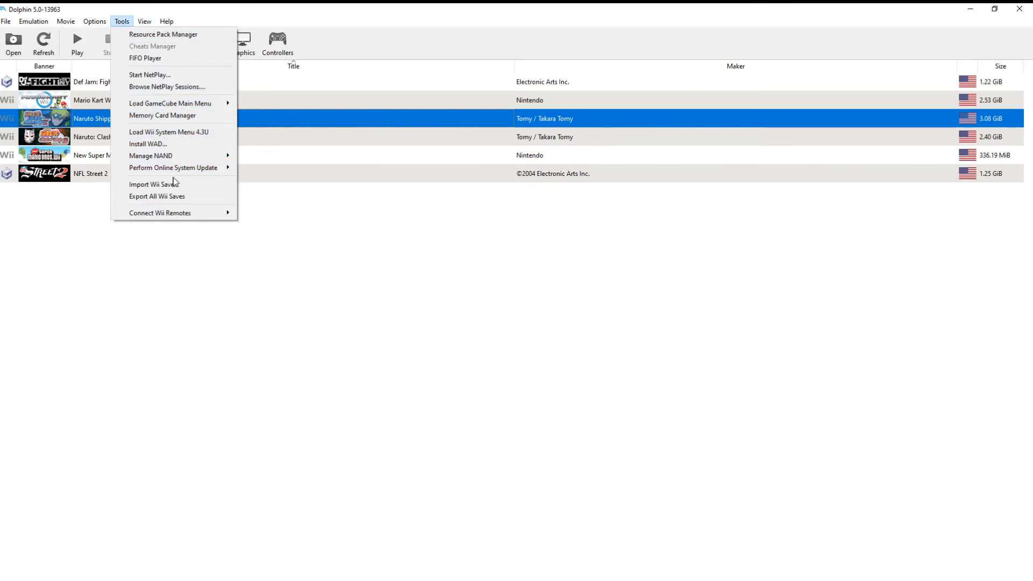
mouse_move(154, 184)
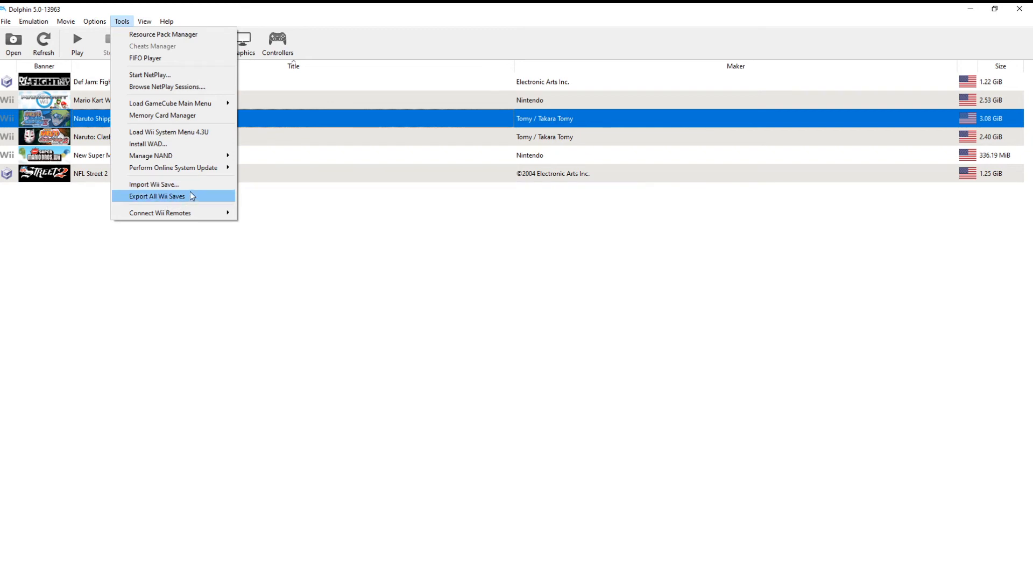
mouse_move(154, 185)
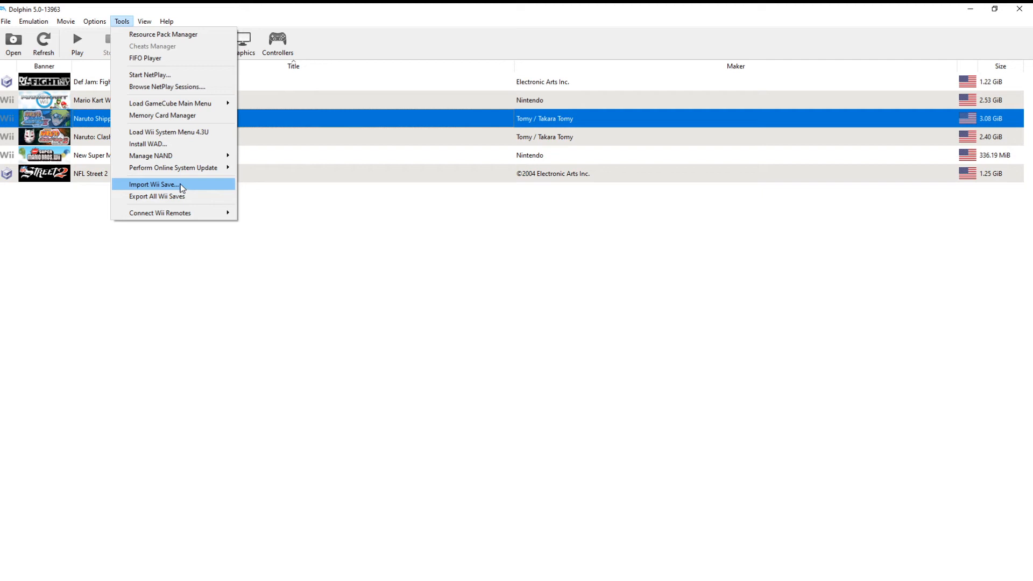
Import Save Files > RNEE > data.bin via Import Wii Save, overwriting the existing save
click(152, 184)
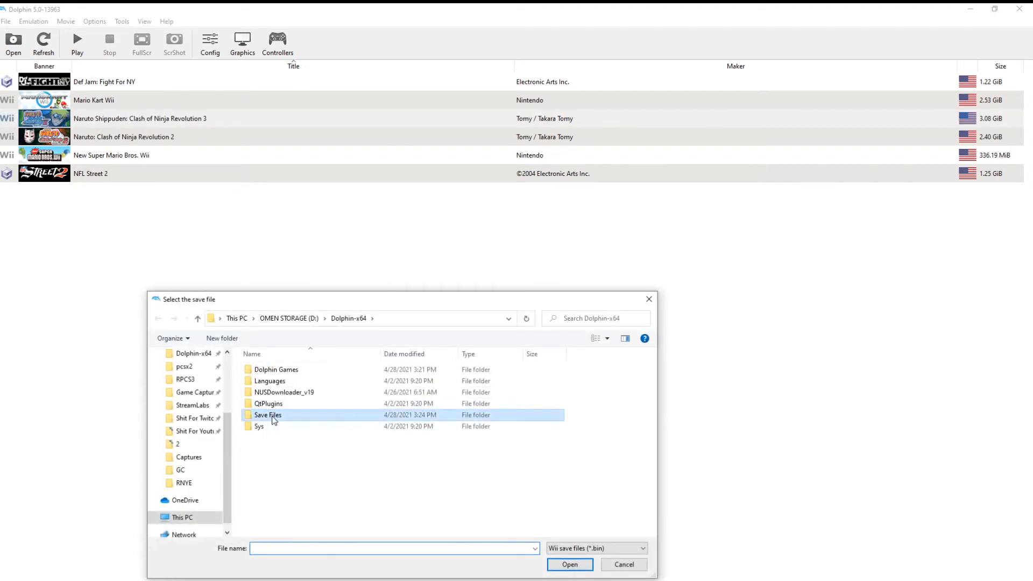
double_click(268, 414)
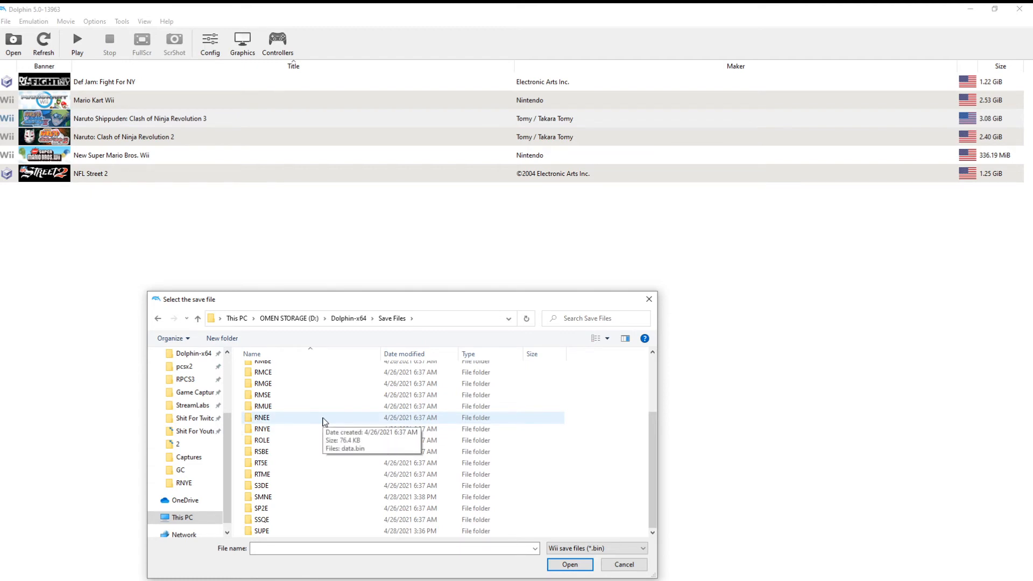
click(261, 418)
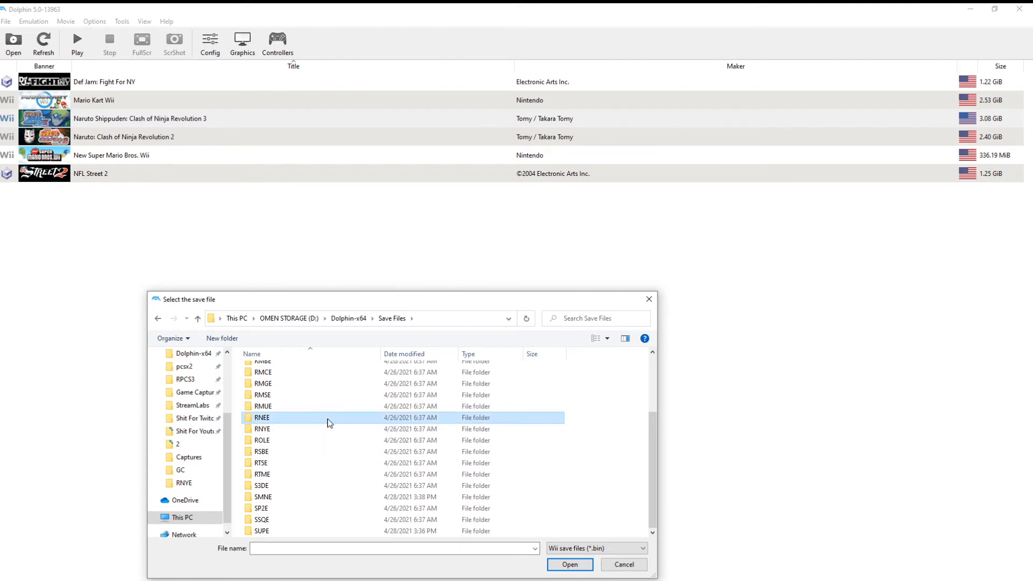
double_click(262, 417)
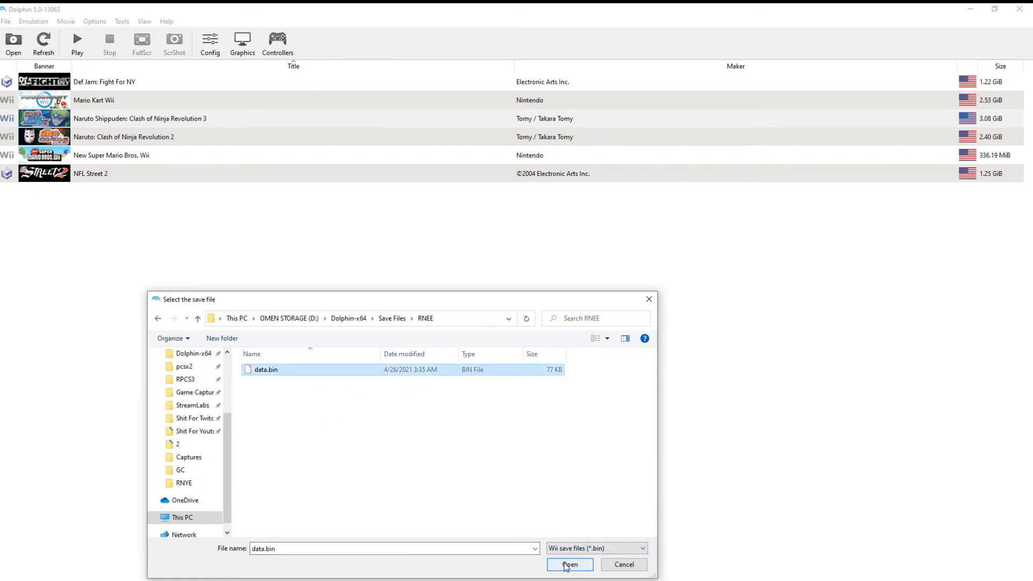
click(568, 564)
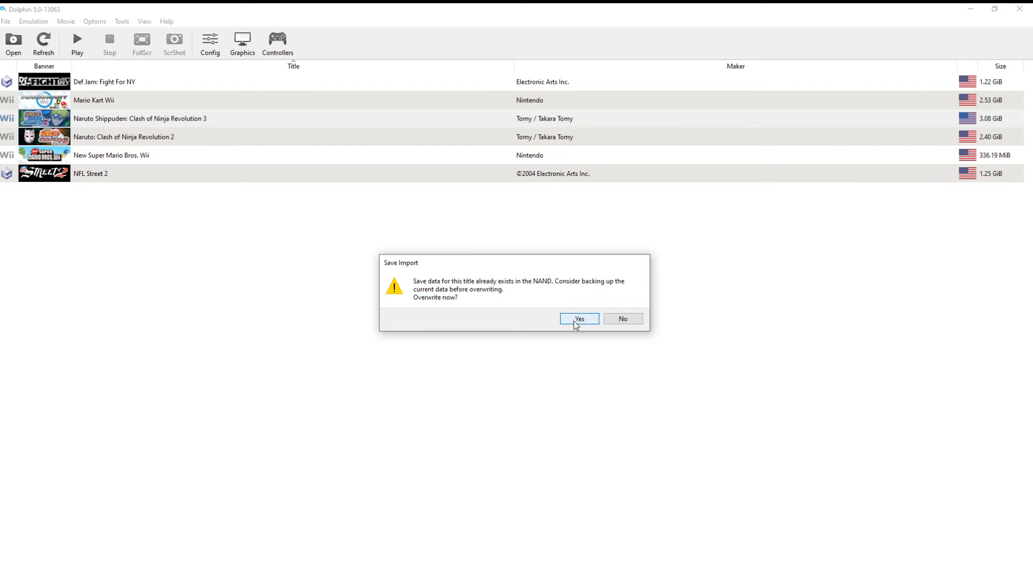
click(579, 319)
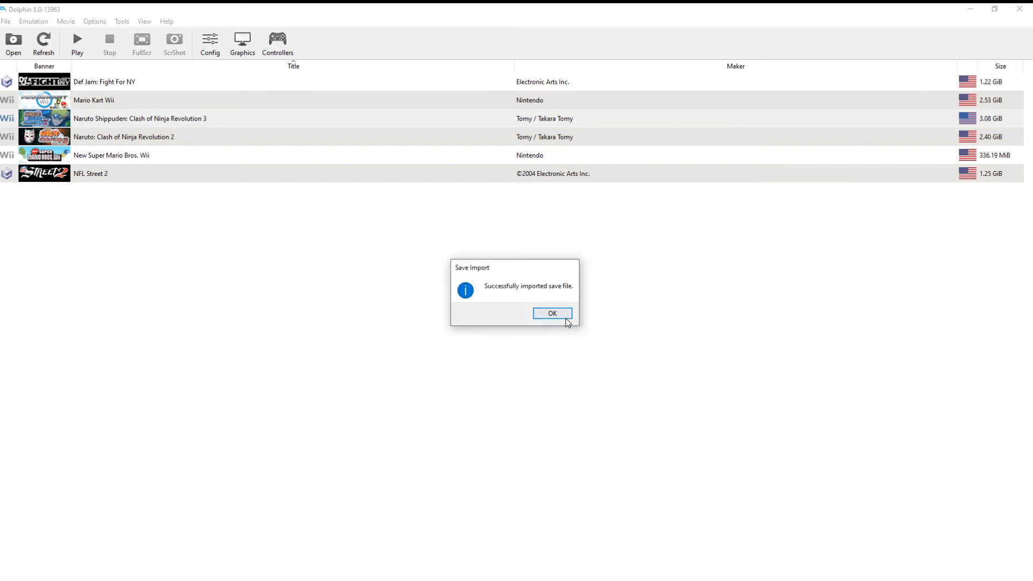
click(552, 314)
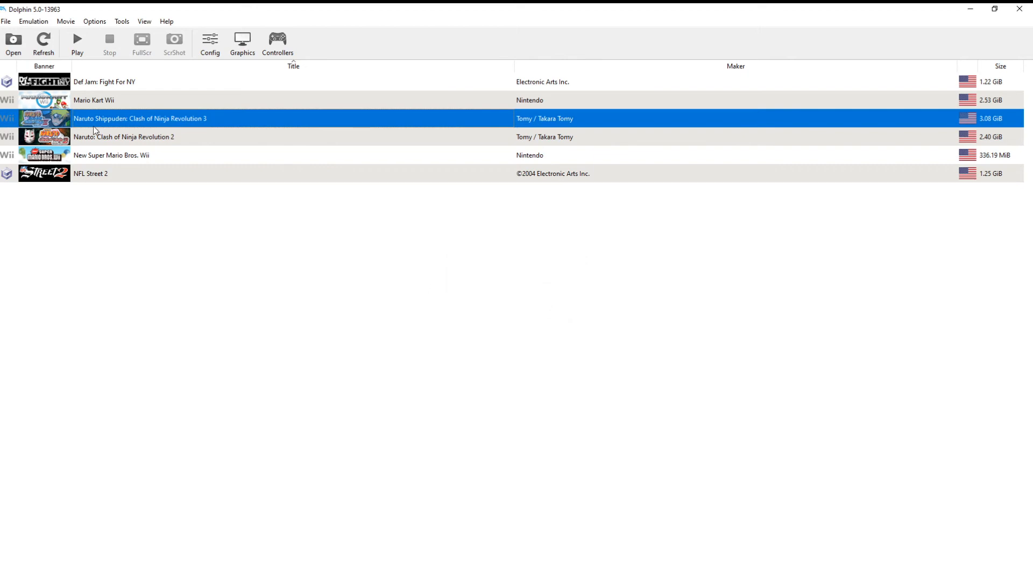
double_click(140, 118)
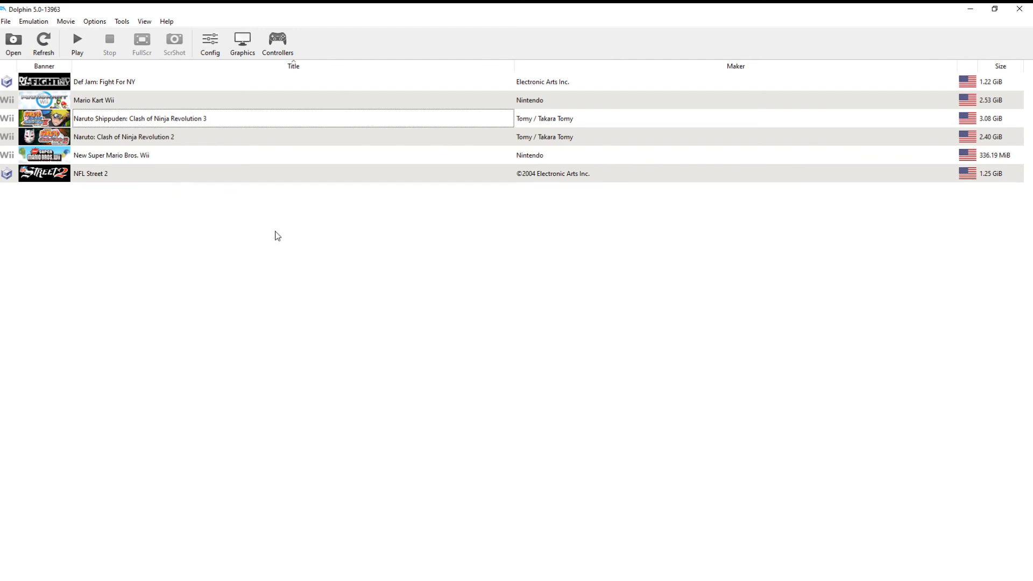
mouse_move(211, 243)
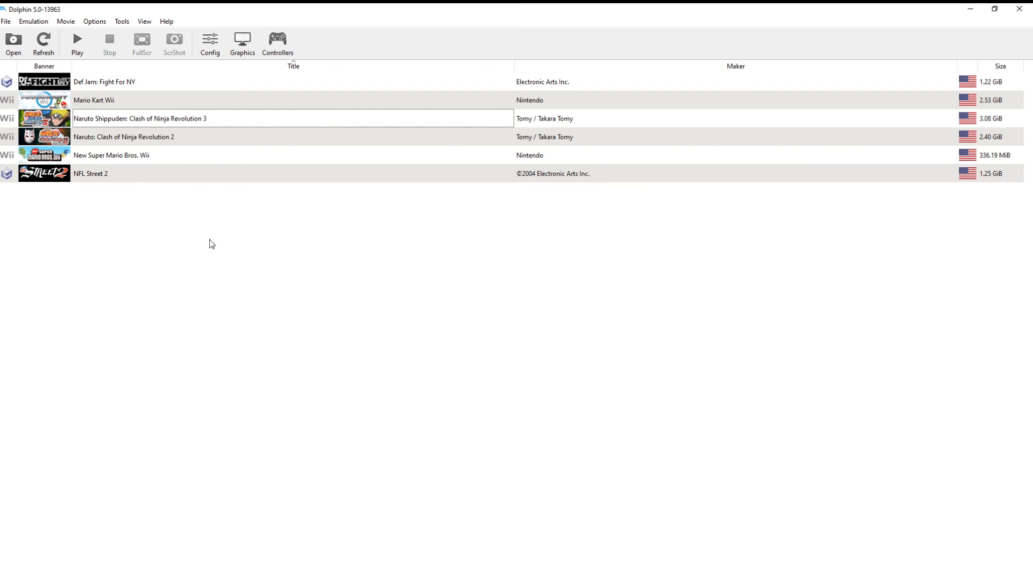
mouse_move(219, 249)
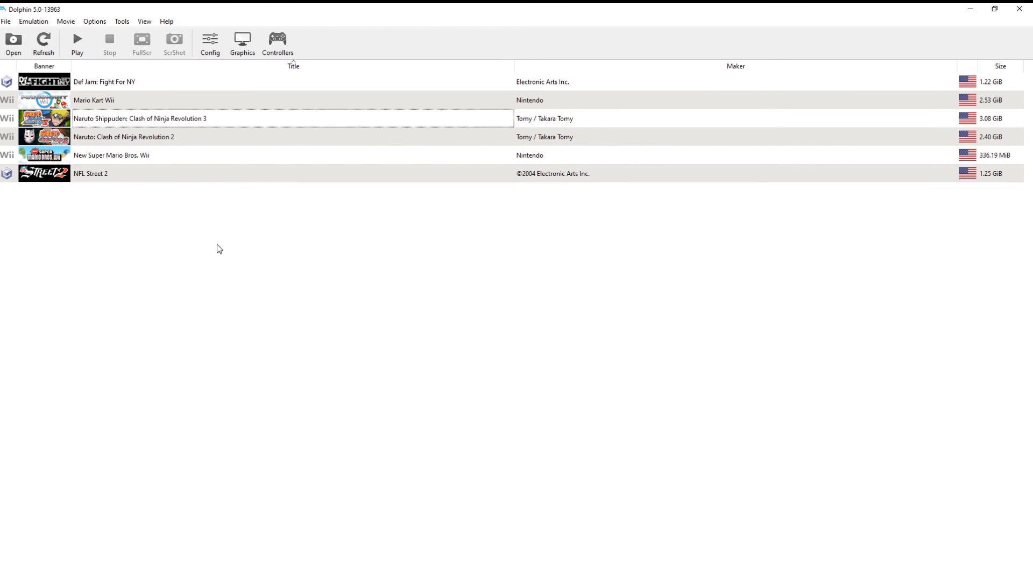
mouse_move(705, 296)
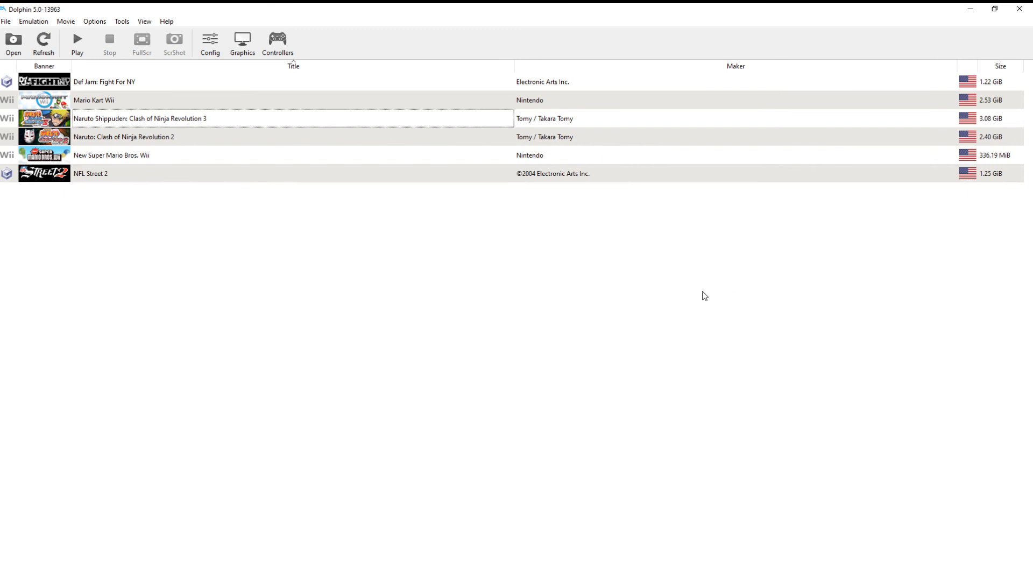
mouse_move(847, 259)
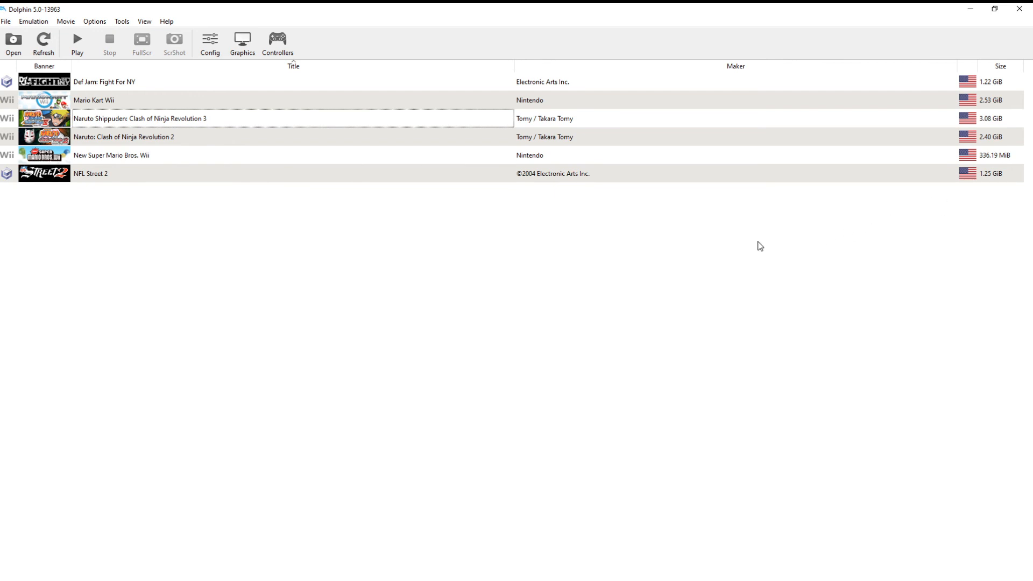
mouse_move(773, 242)
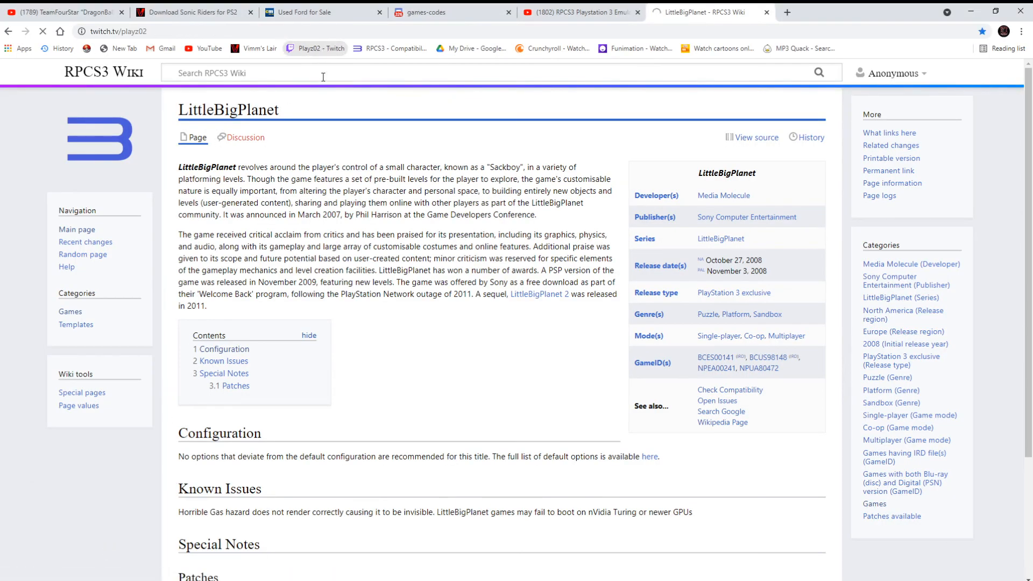
Bring up the Playz02 Twitch channel page, selecting its web address in Chrome
click(702, 12)
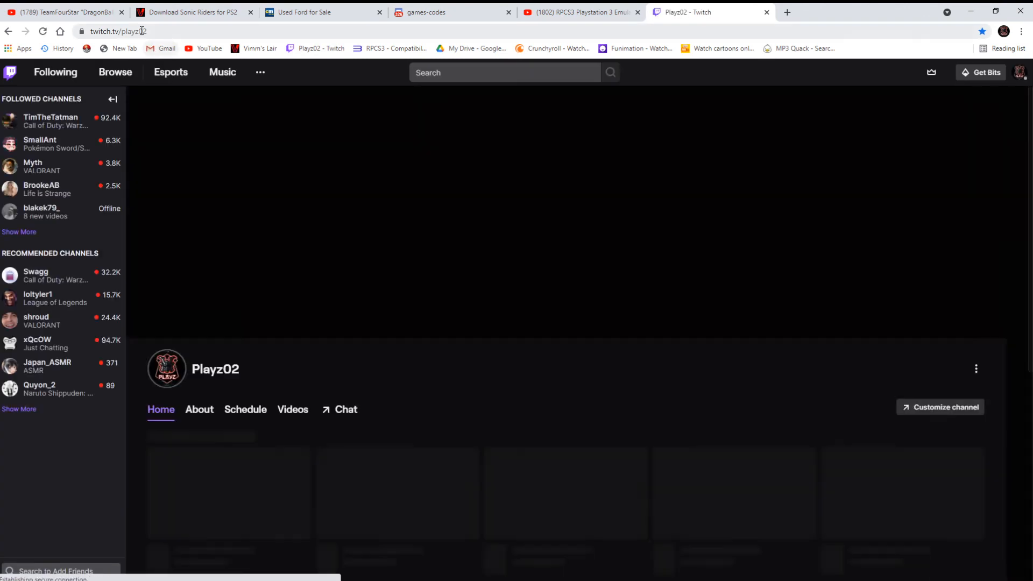